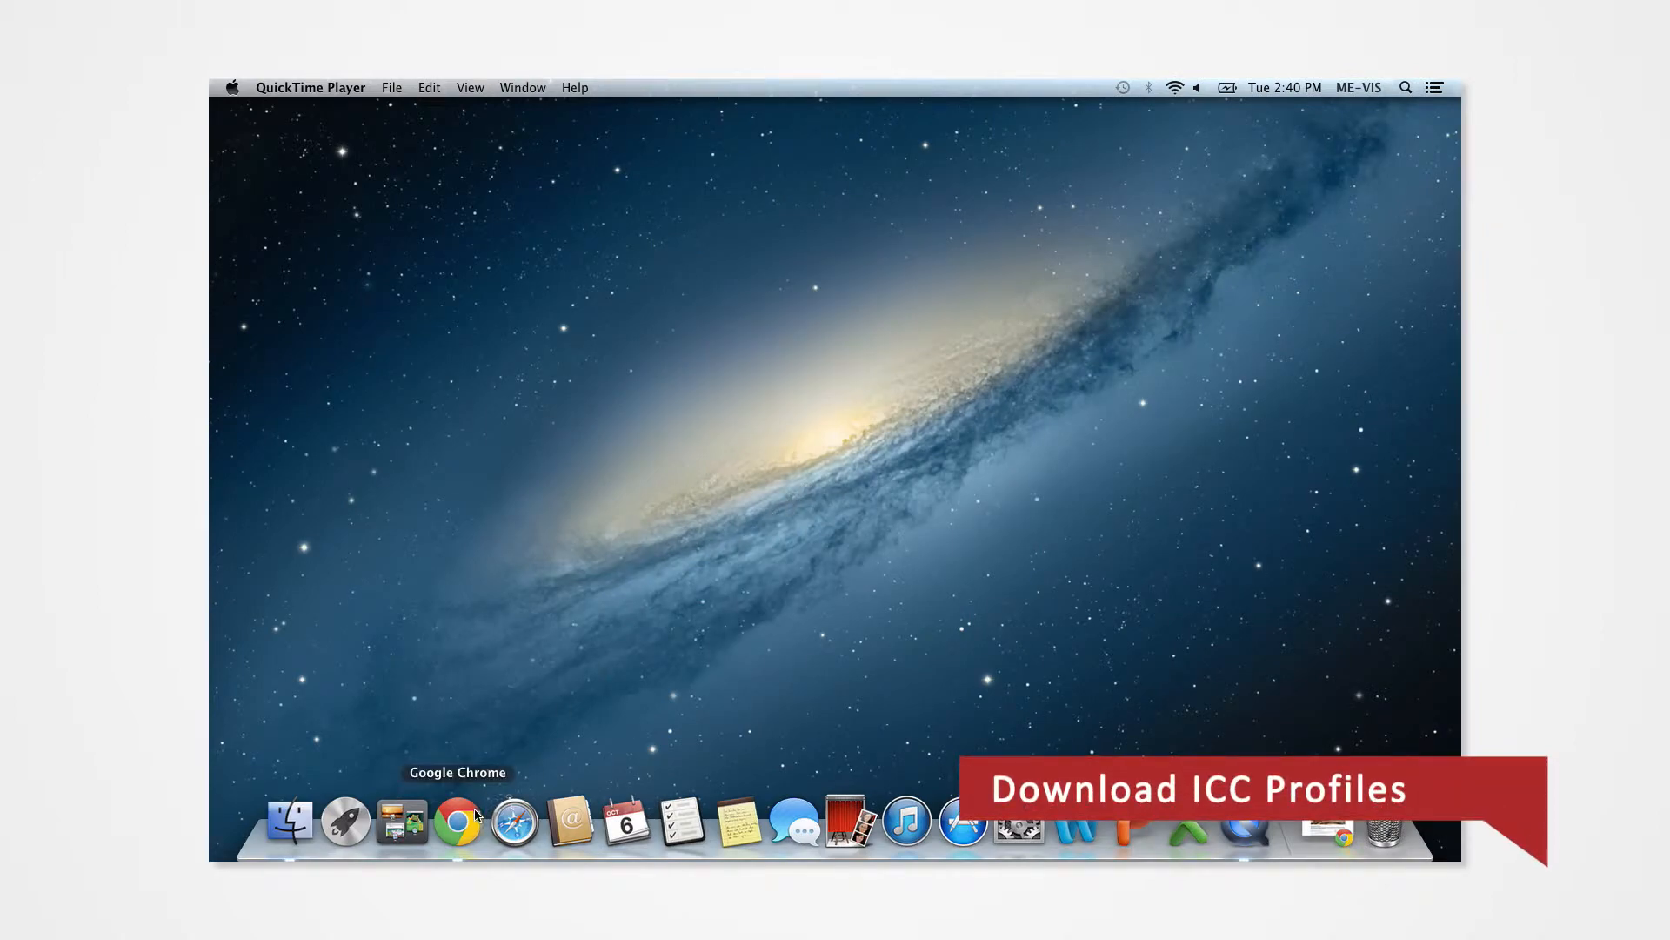
Launch Chrome and go to me-vis.com.
{"action": "left_click", "coordinate": [458, 819]}
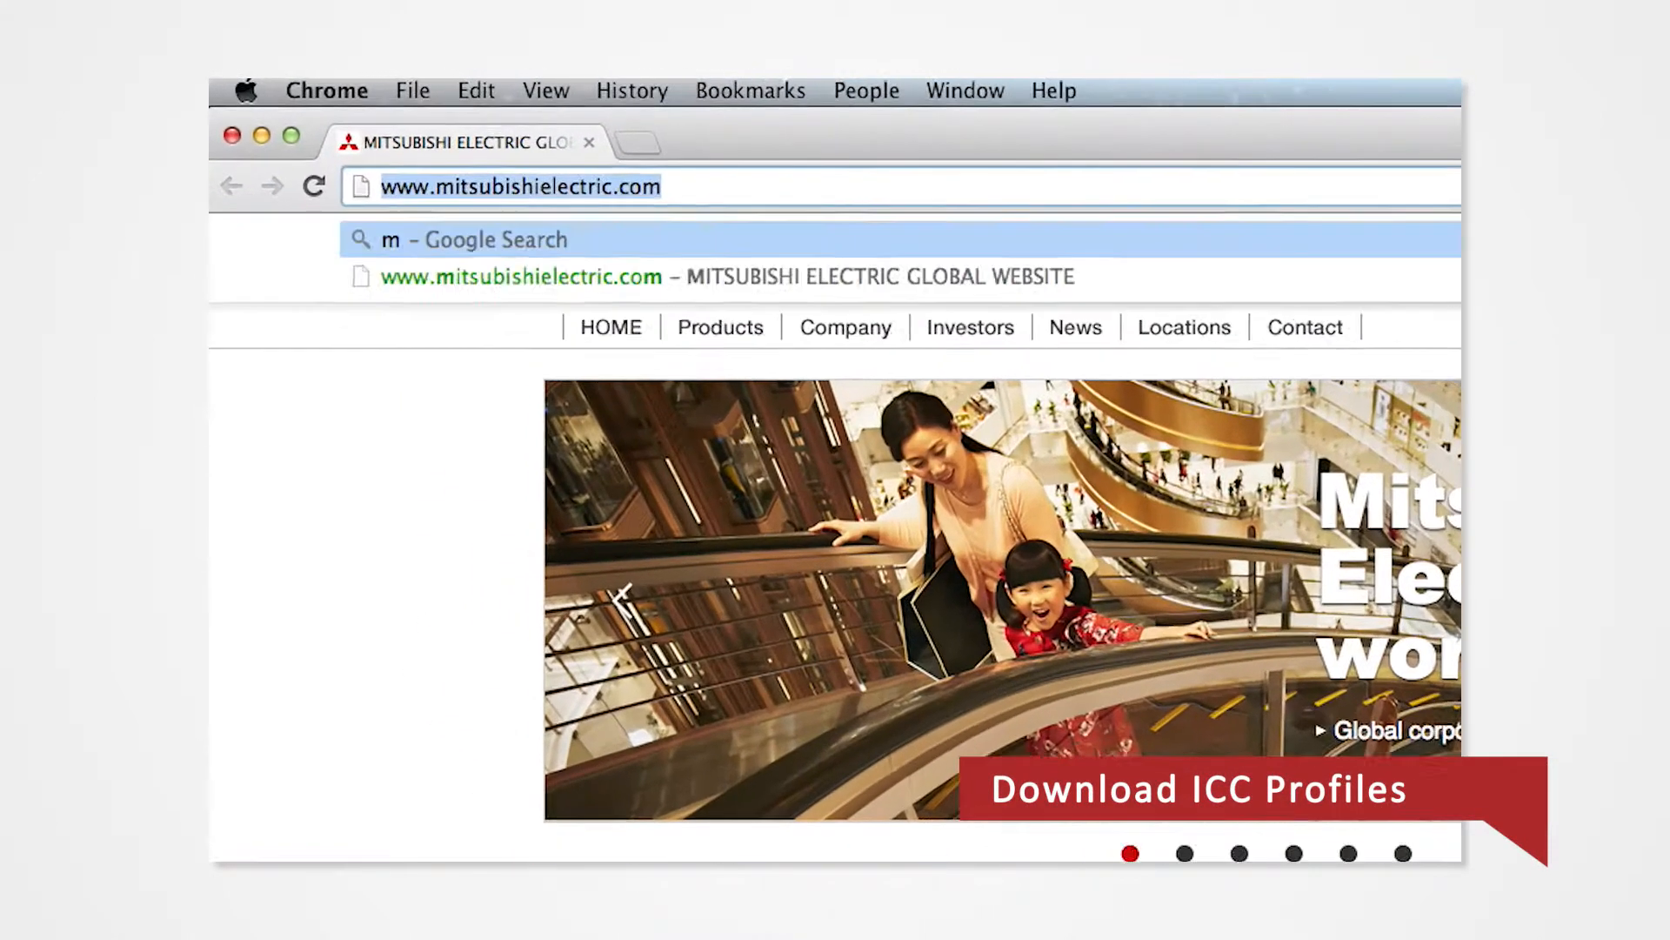
{"action": "type", "text": "me-vis.com/products/imaging/"}
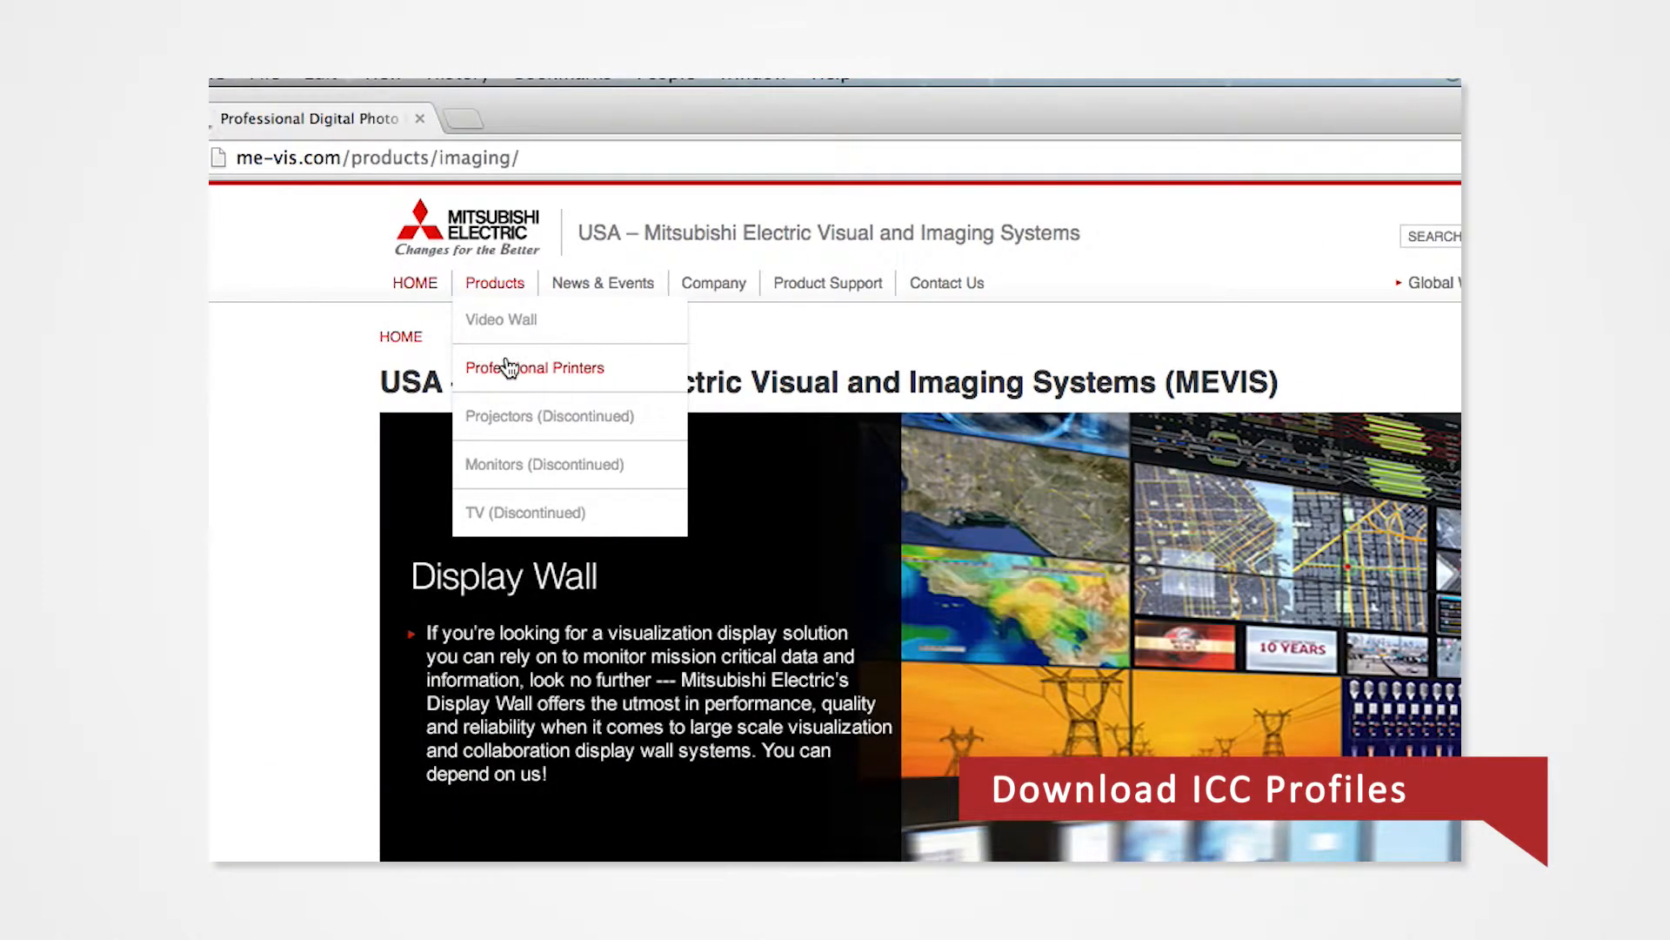
Go to Professional Printers, find Photo Printing and Finishing Solutions, and open CP-D70DW.
{"action": "left_click", "coordinate": [534, 367]}
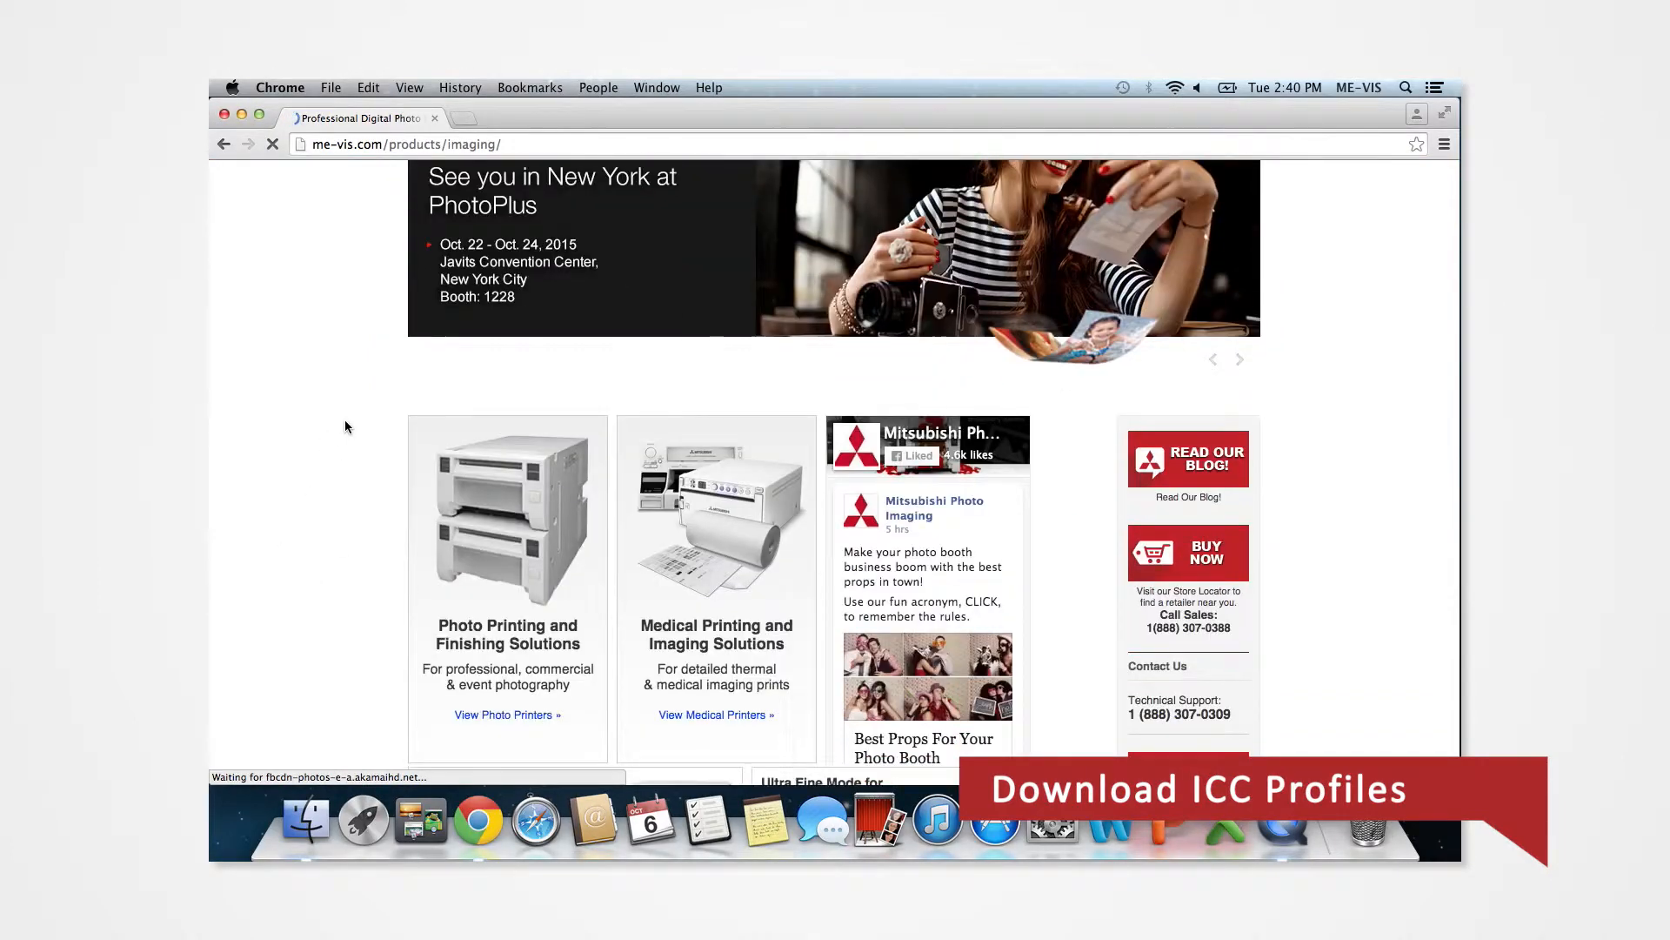
{"action": "scroll", "scroll_direction": "down", "scroll_amount": 3}
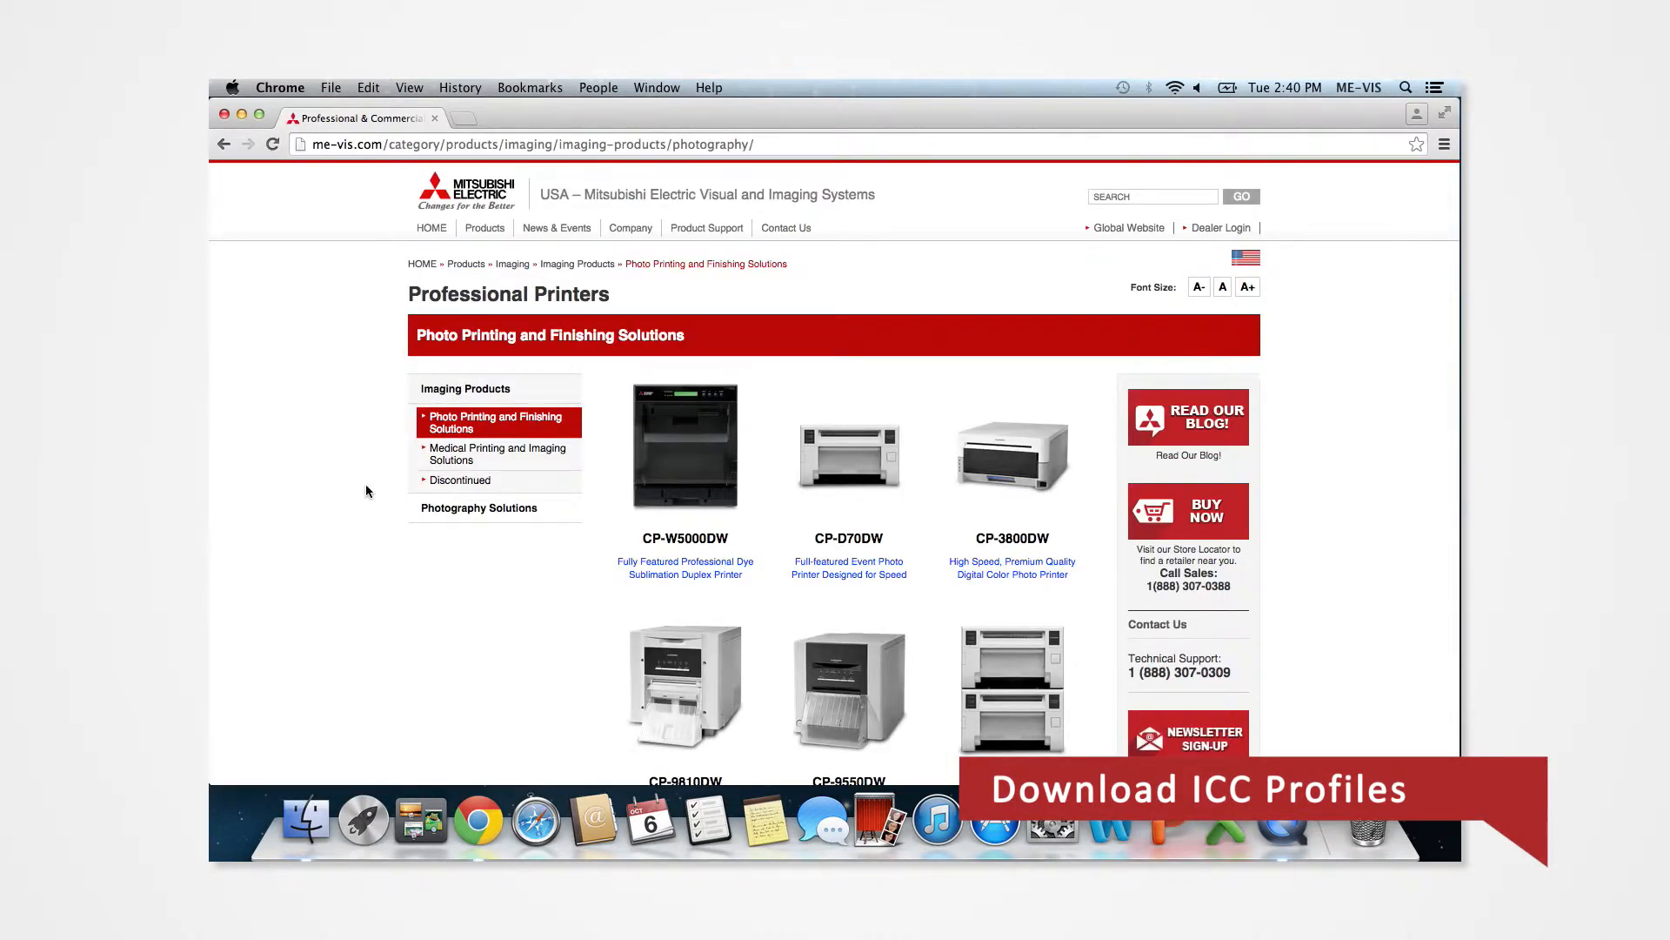
{"action": "scroll", "scroll_direction": "down", "scroll_amount": 3}
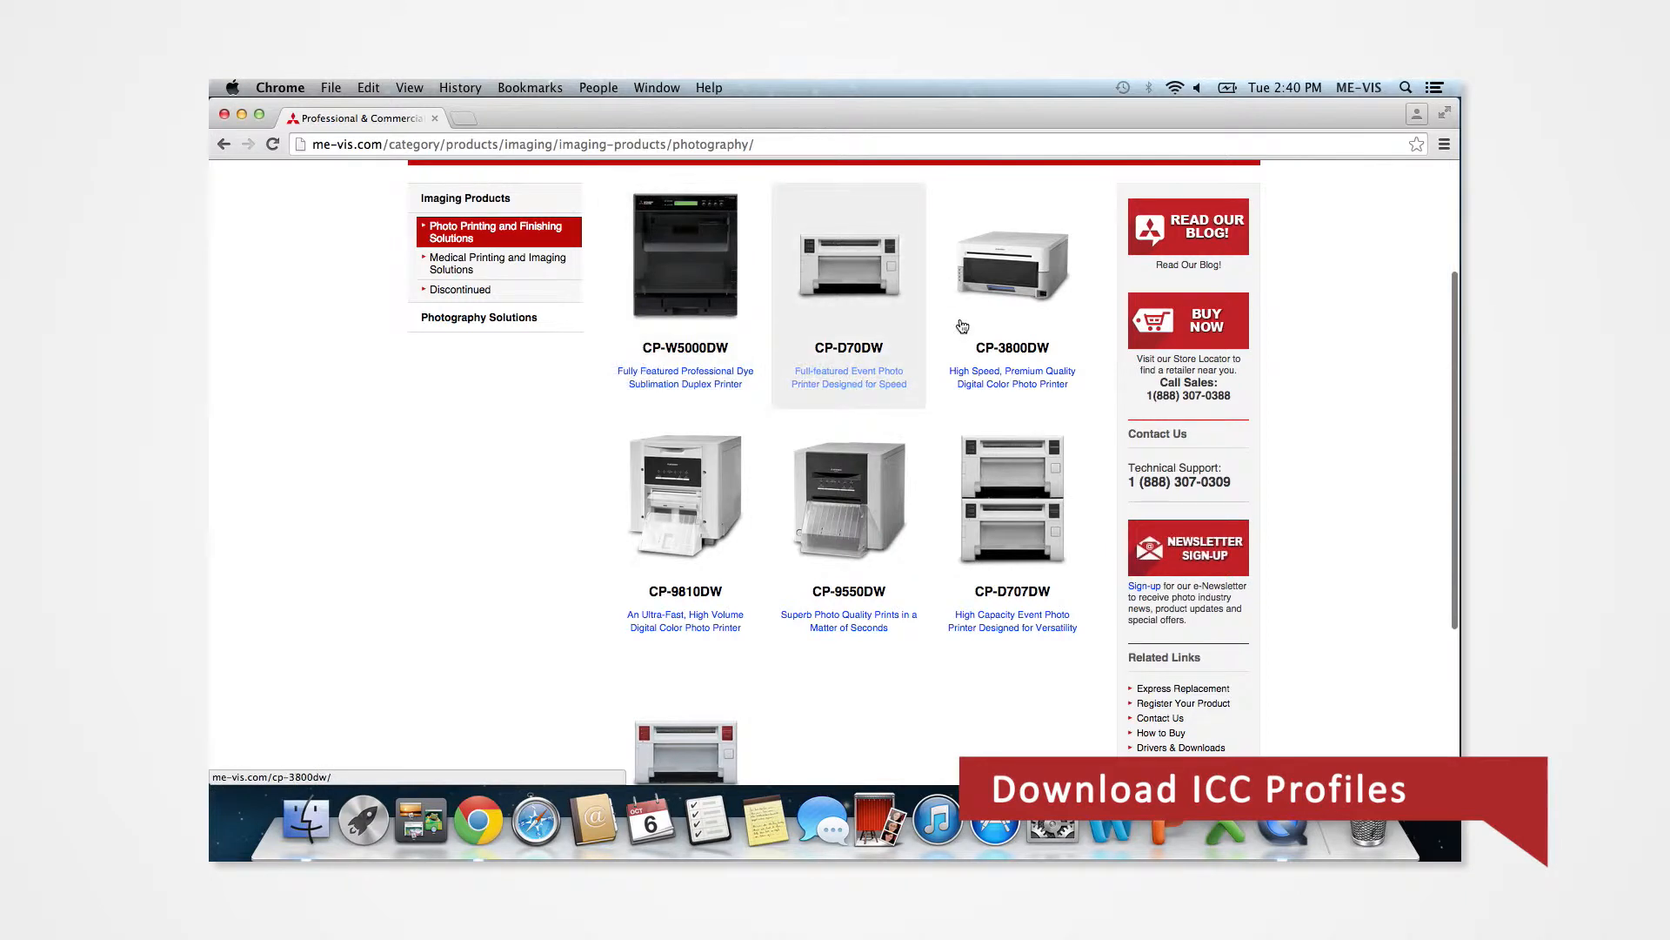
{"action": "scroll", "scroll_direction": "down", "scroll_amount": 3}
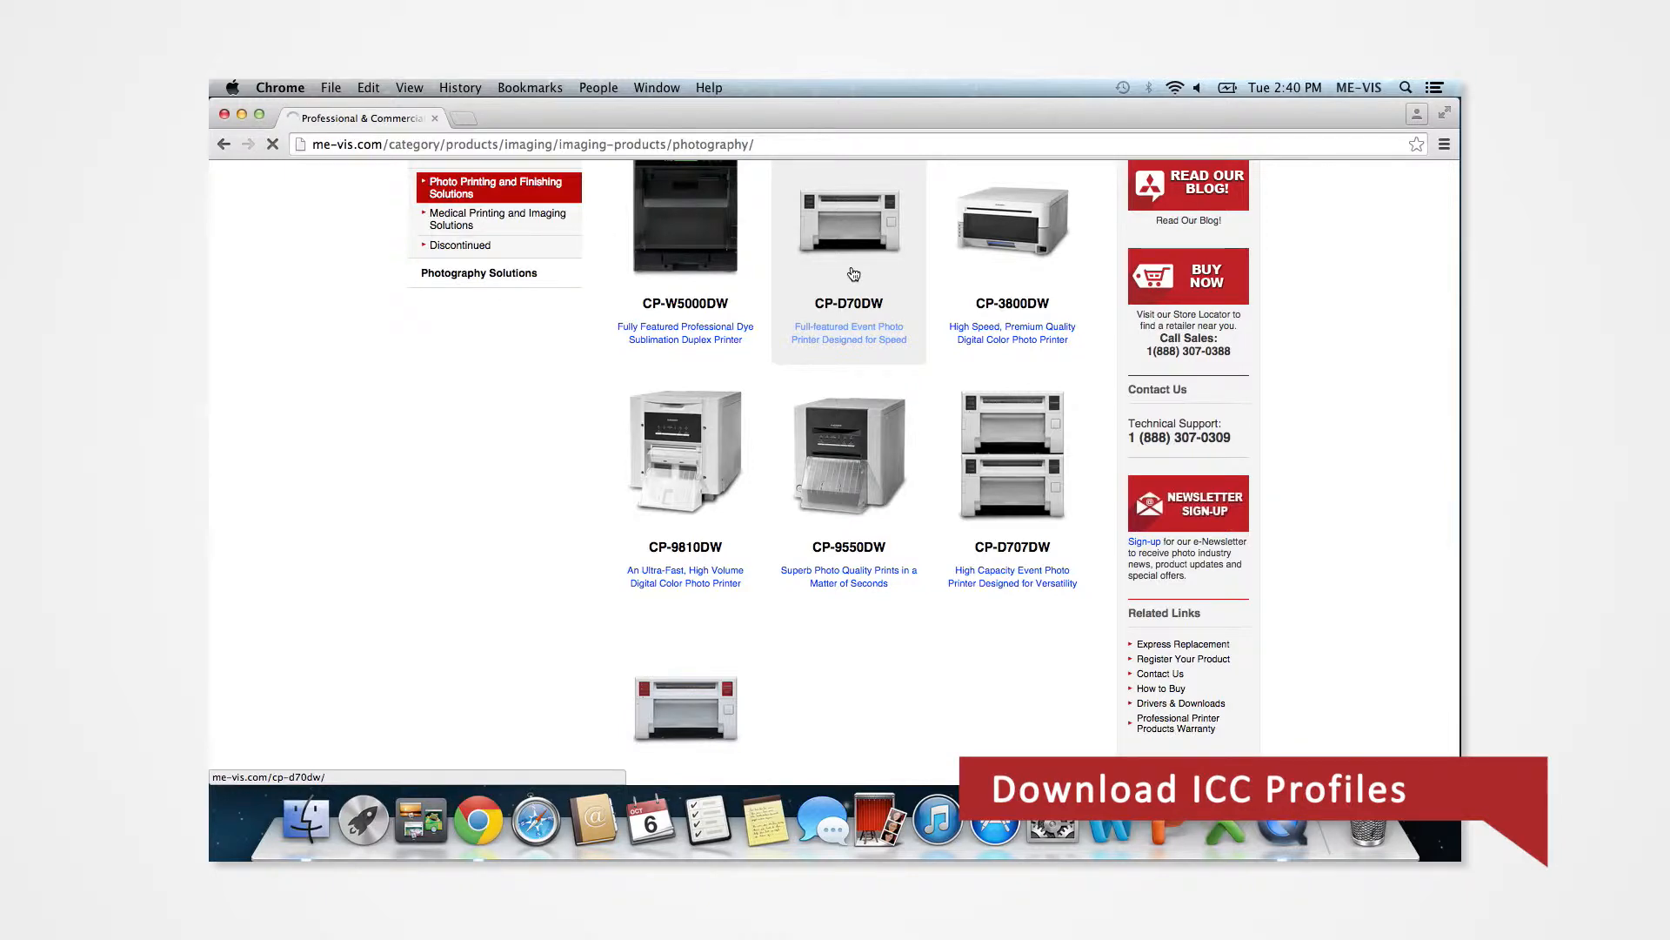
{"action": "left_click", "coordinate": [850, 216]}
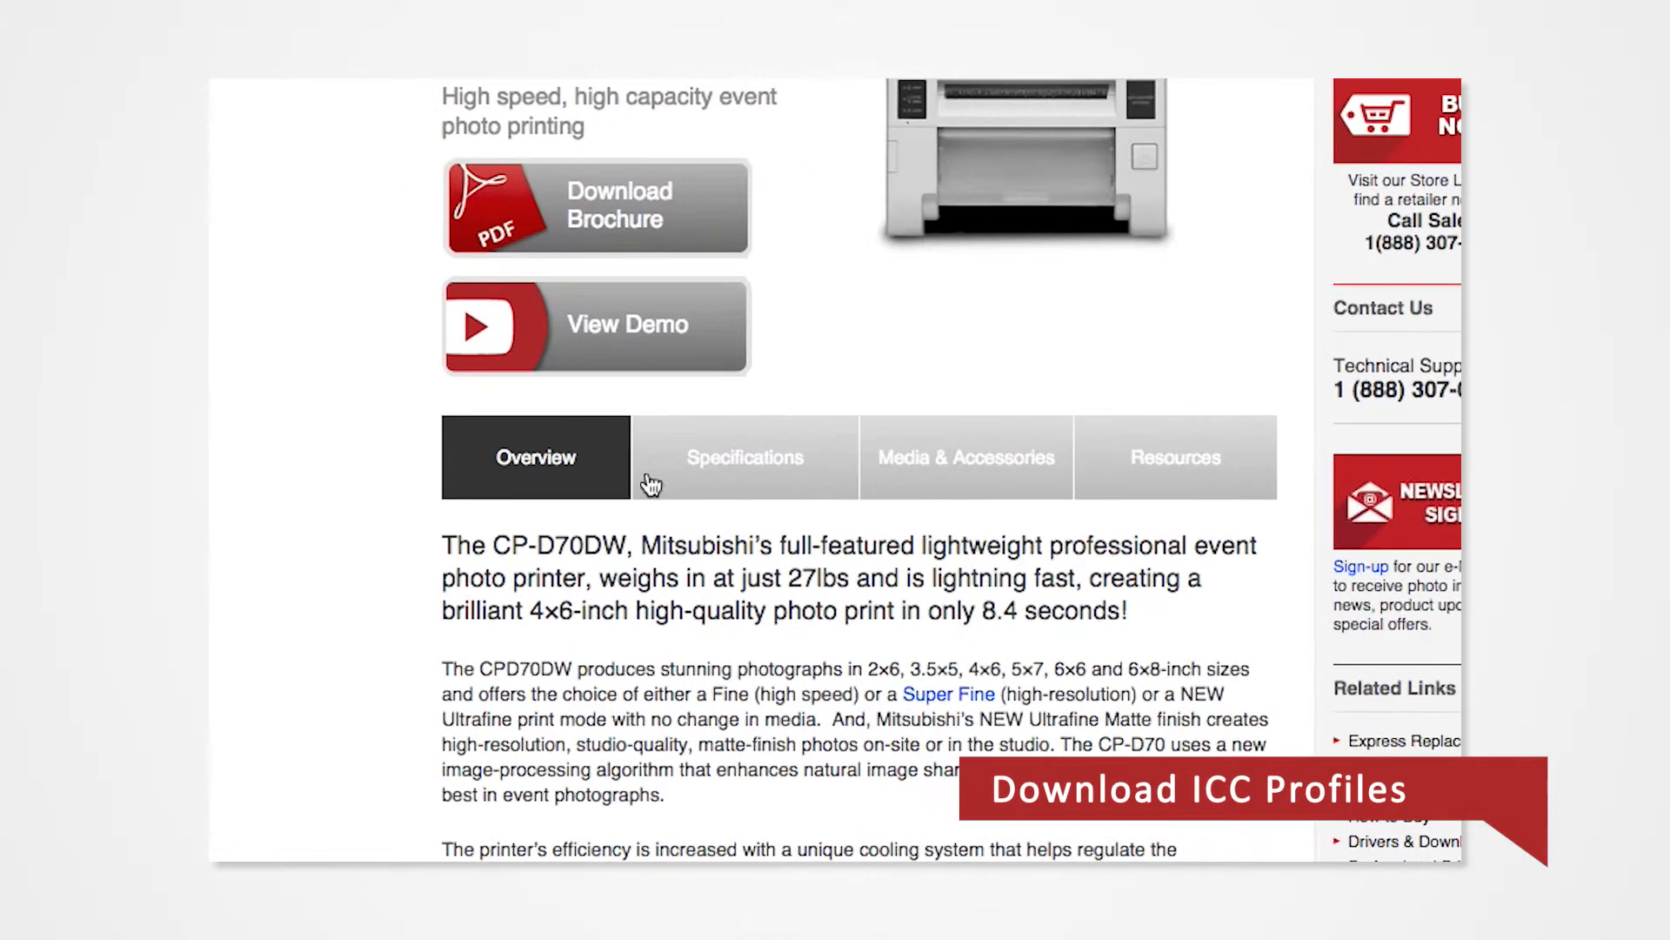
From Resources, save the ICC-Profiles-CP-D70_ST_FST_SF zip to the Desktop via Download Linked File As.
{"action": "left_click", "coordinate": [1175, 458]}
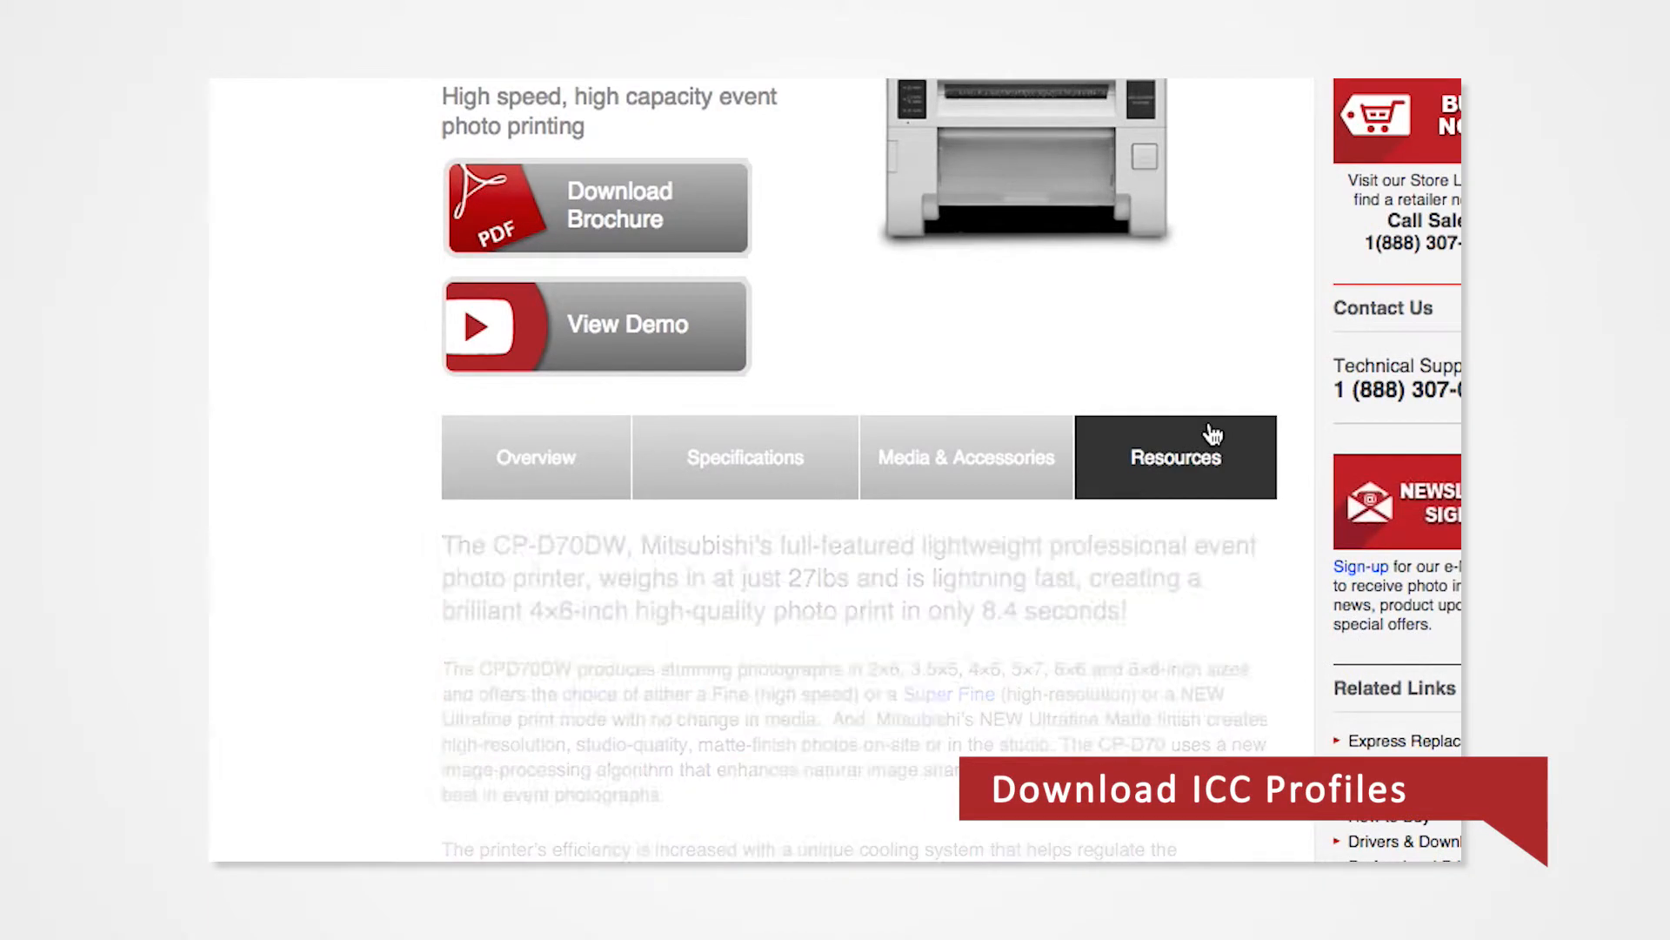
{"action": "left_click", "coordinate": [1174, 458]}
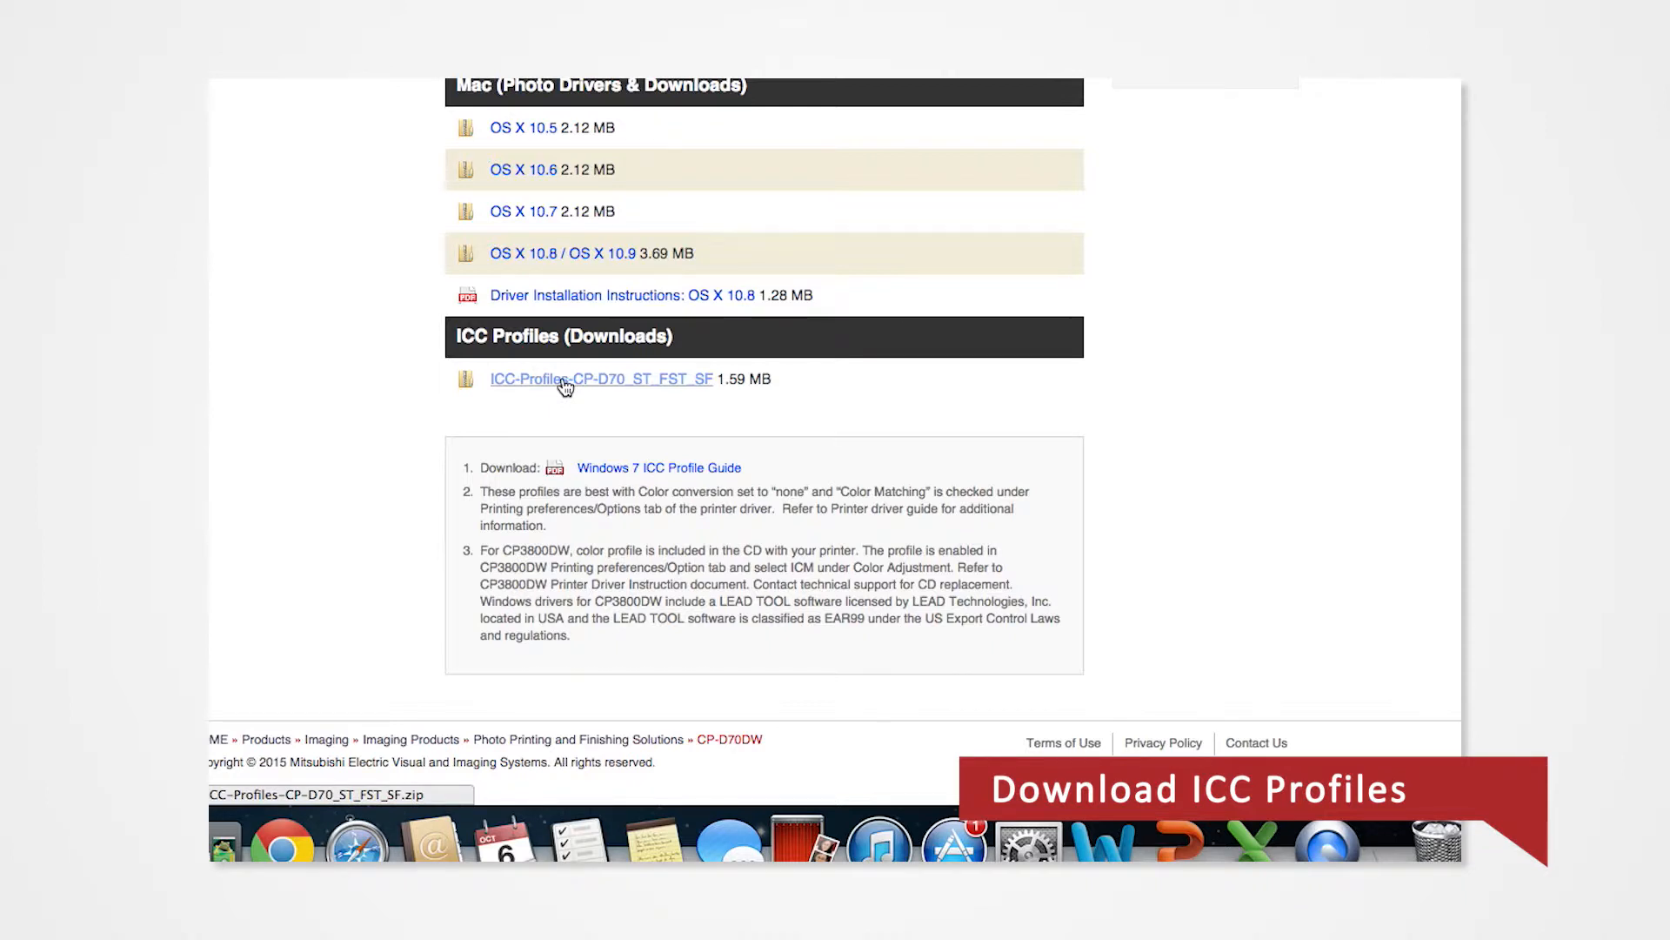
{"action": "right_click", "coordinate": [564, 377]}
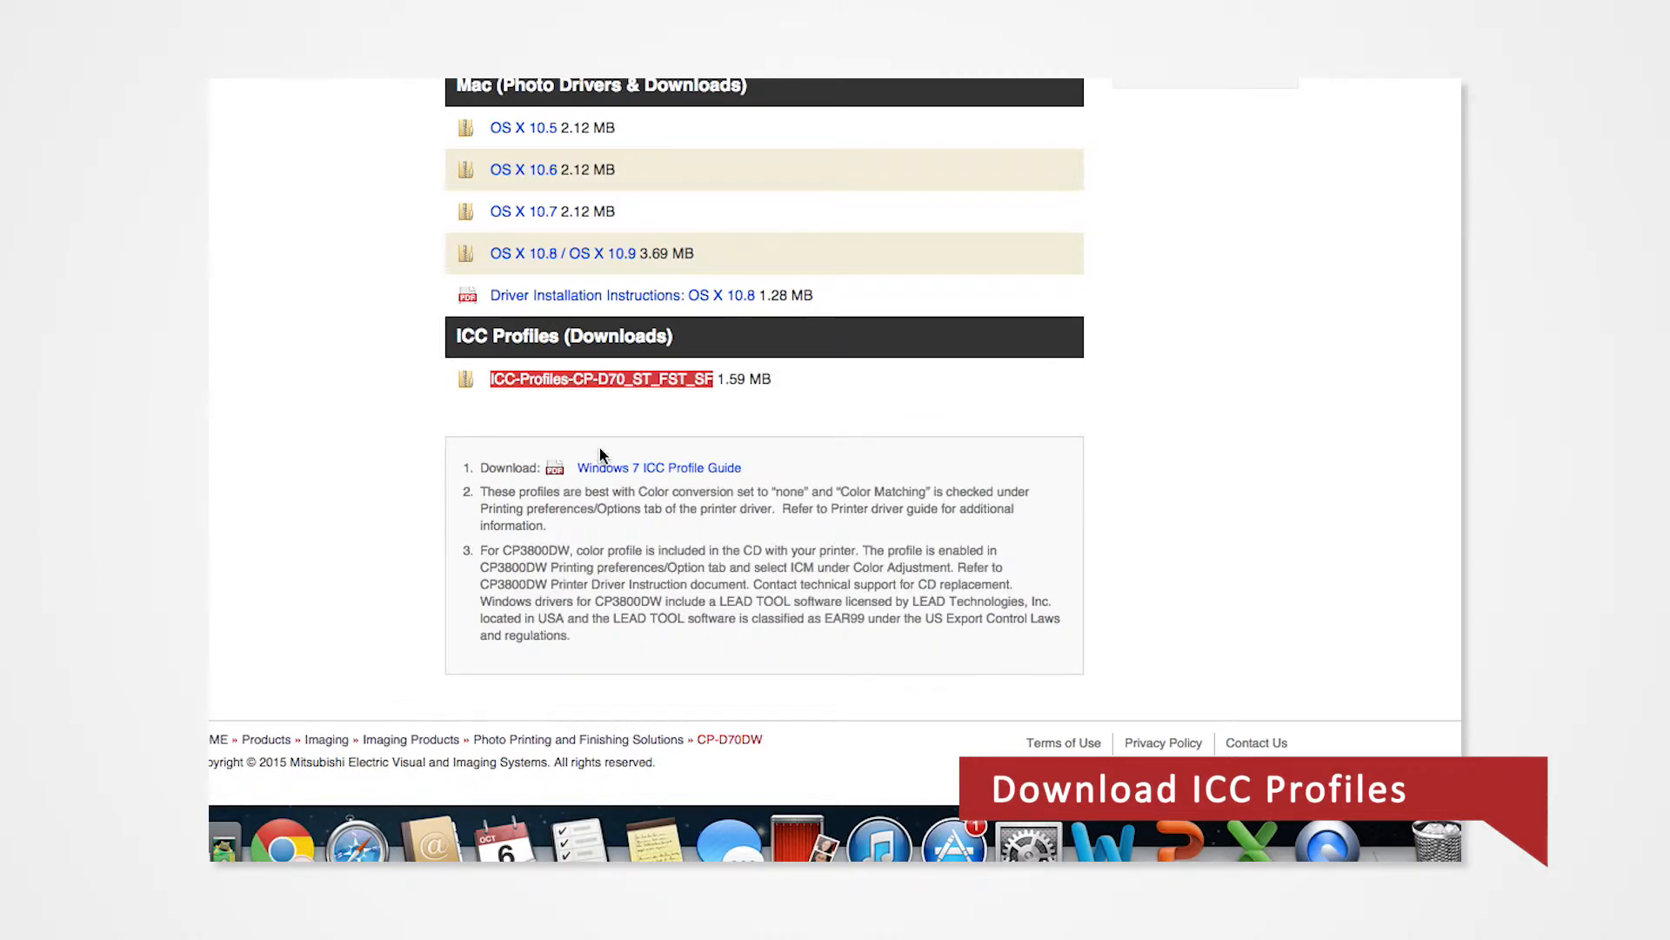
{"action": "left_click", "coordinate": [600, 378]}
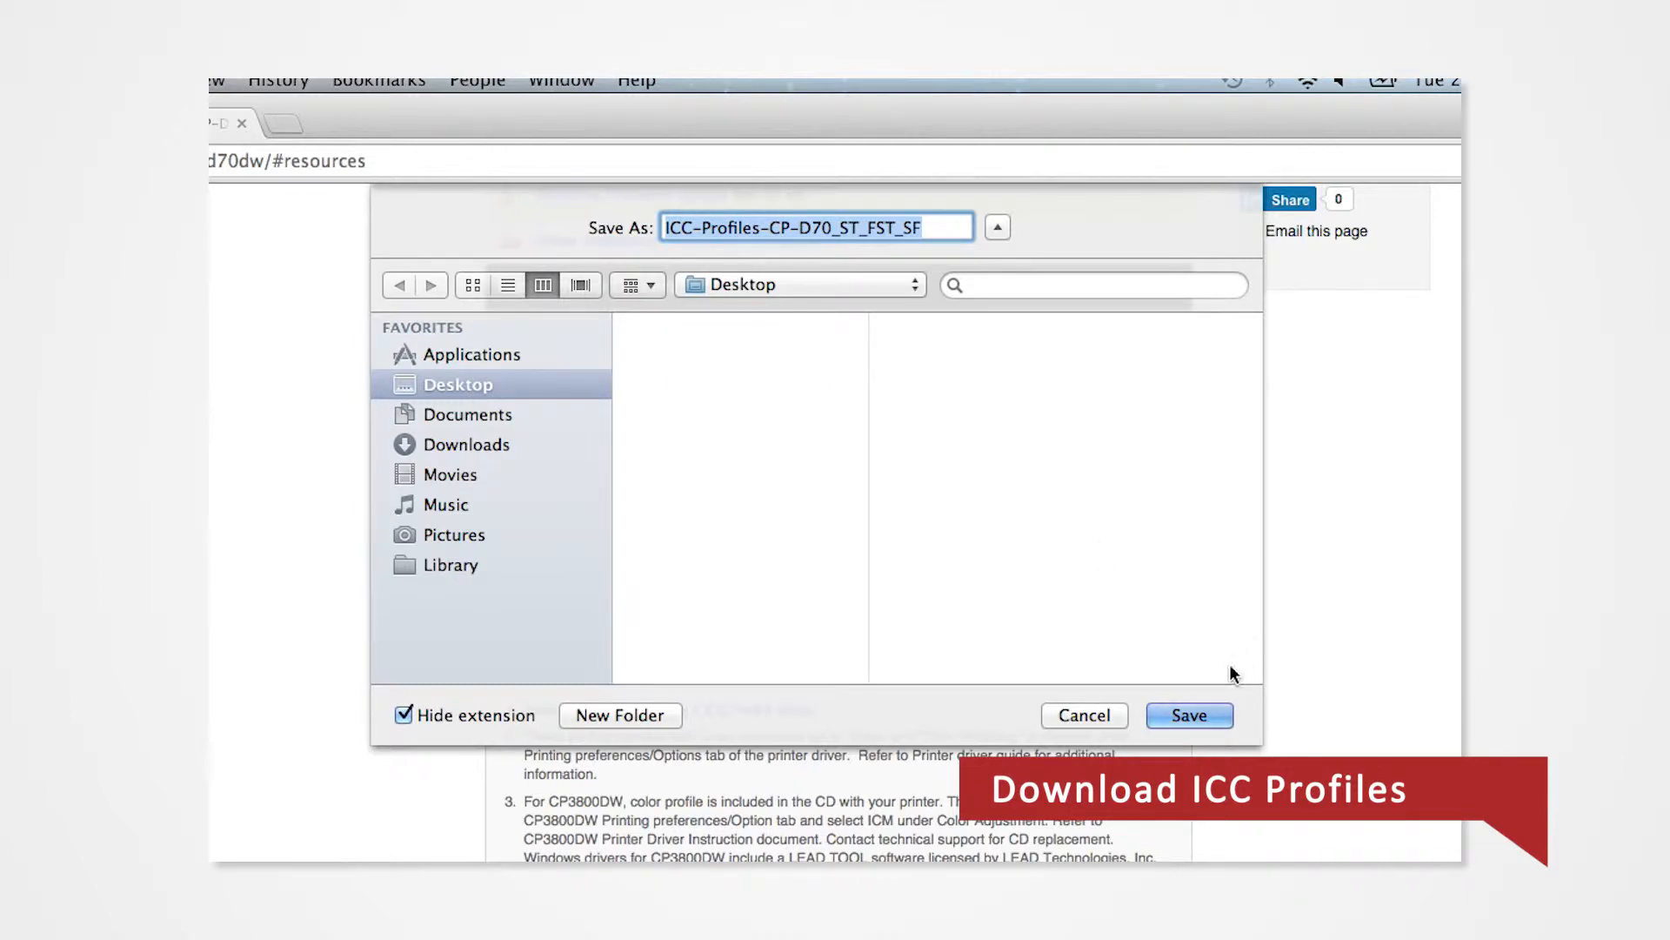
{"action": "left_click", "coordinate": [1188, 716]}
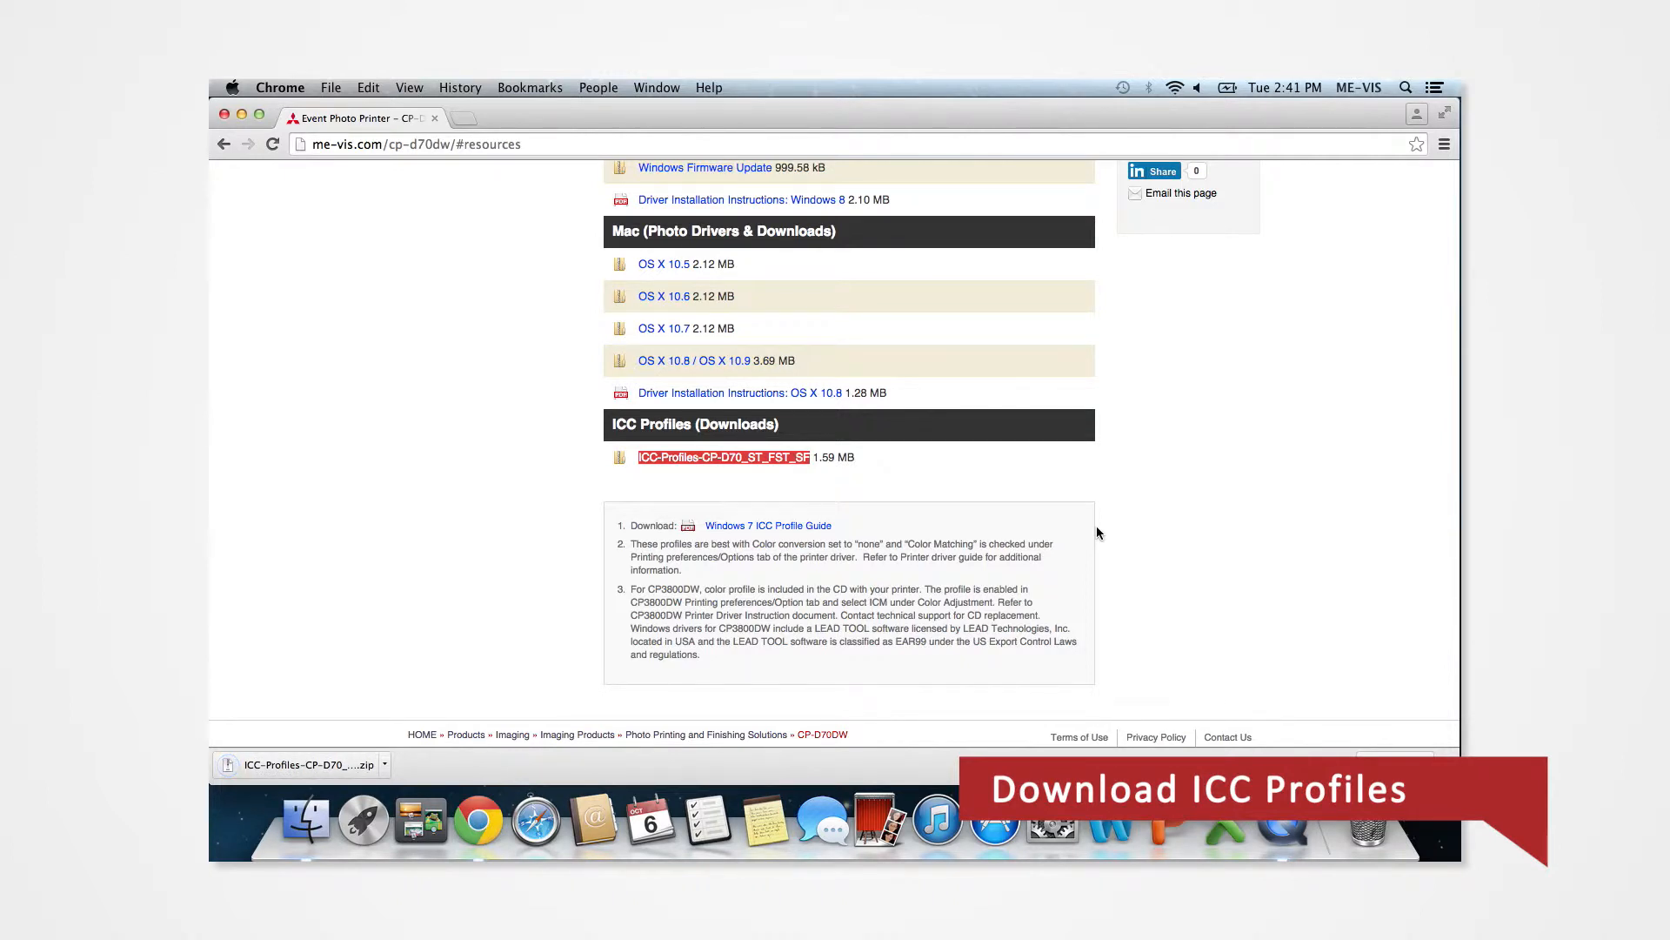
{"action": "mouse_move", "coordinate": [1324, 212]}
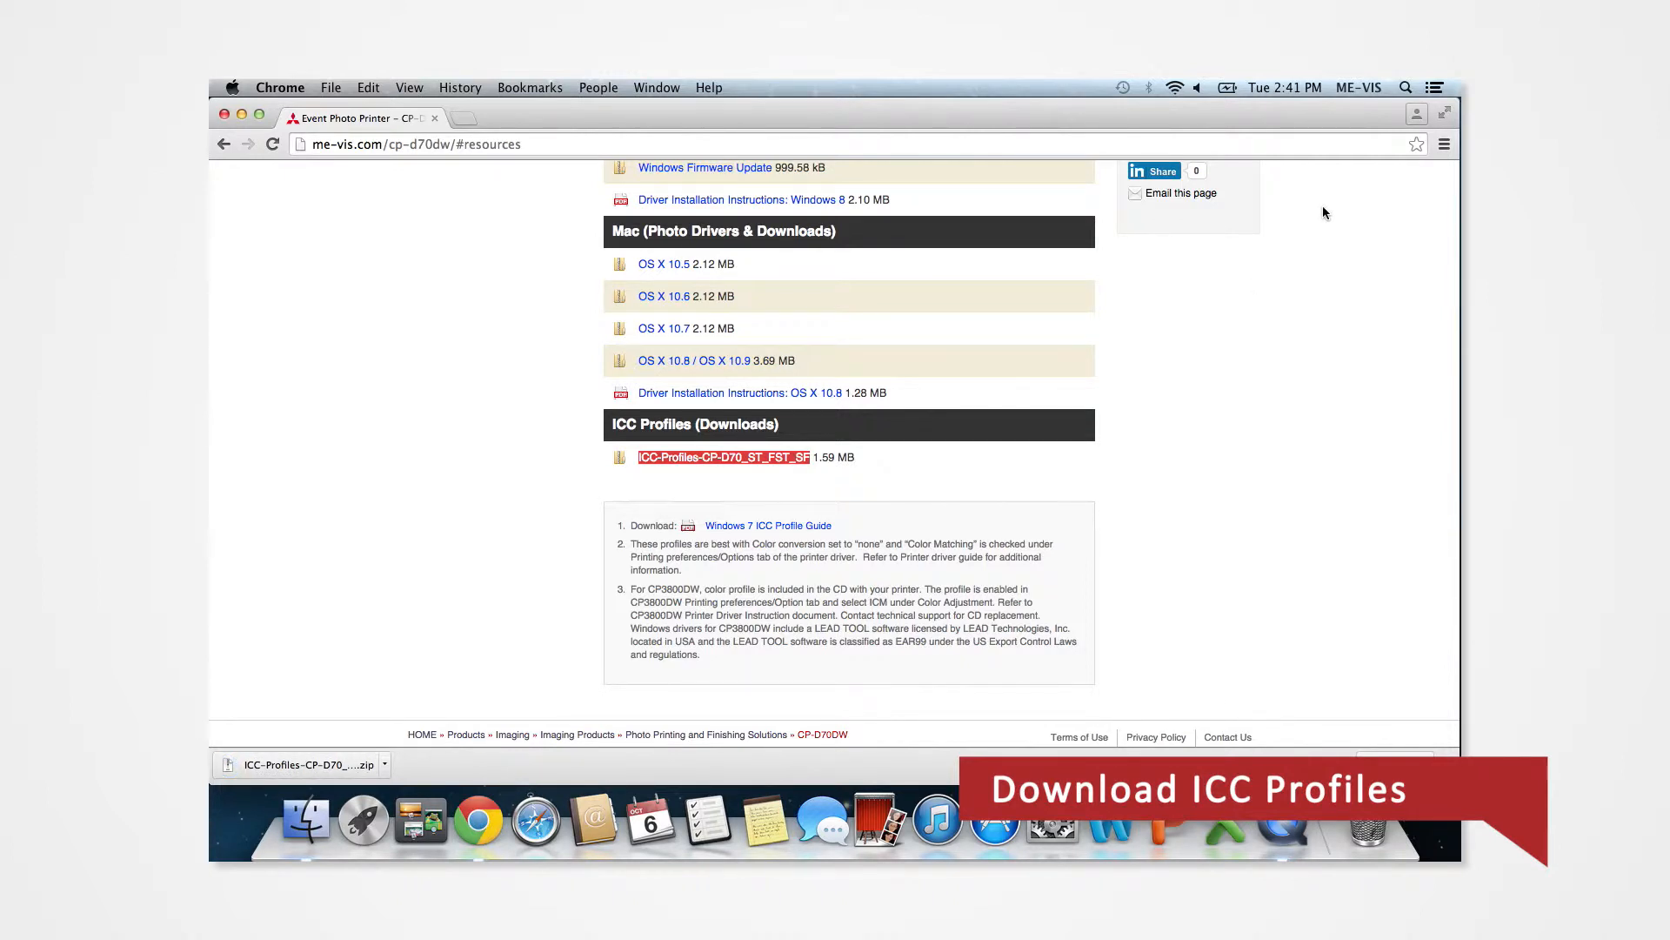
{"action": "left_click", "coordinate": [656, 87]}
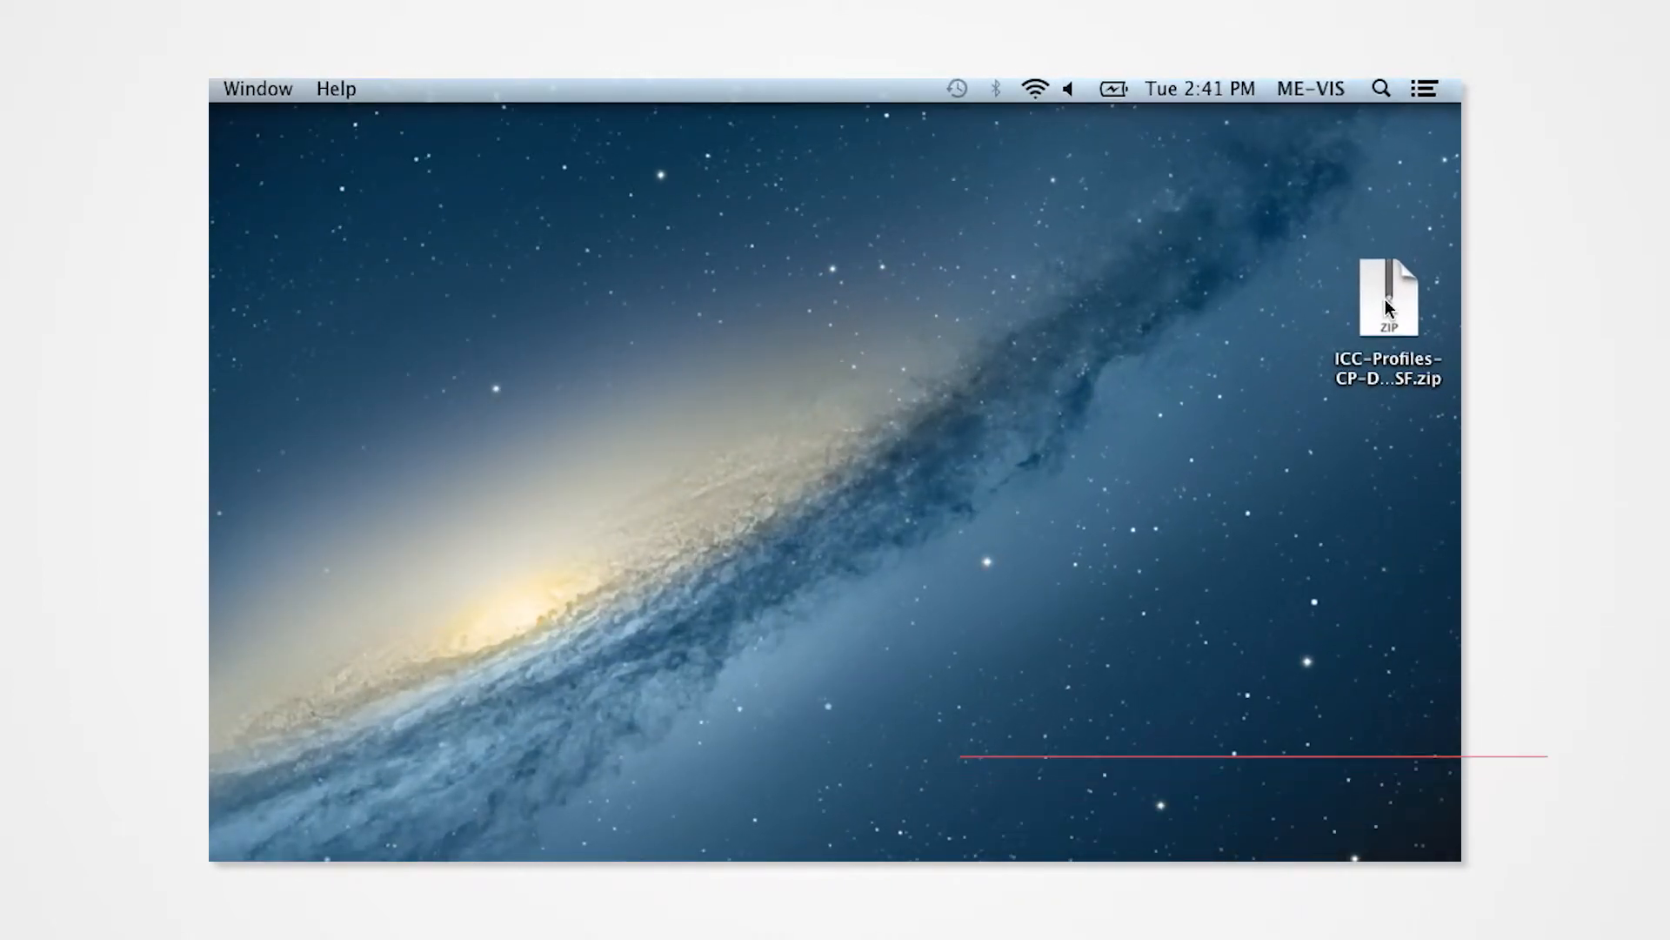
Extract the ICC-Profiles zip on the Desktop into the ICC Profiles ST_FST_SF folder.
{"action": "left_click", "coordinate": [1386, 298]}
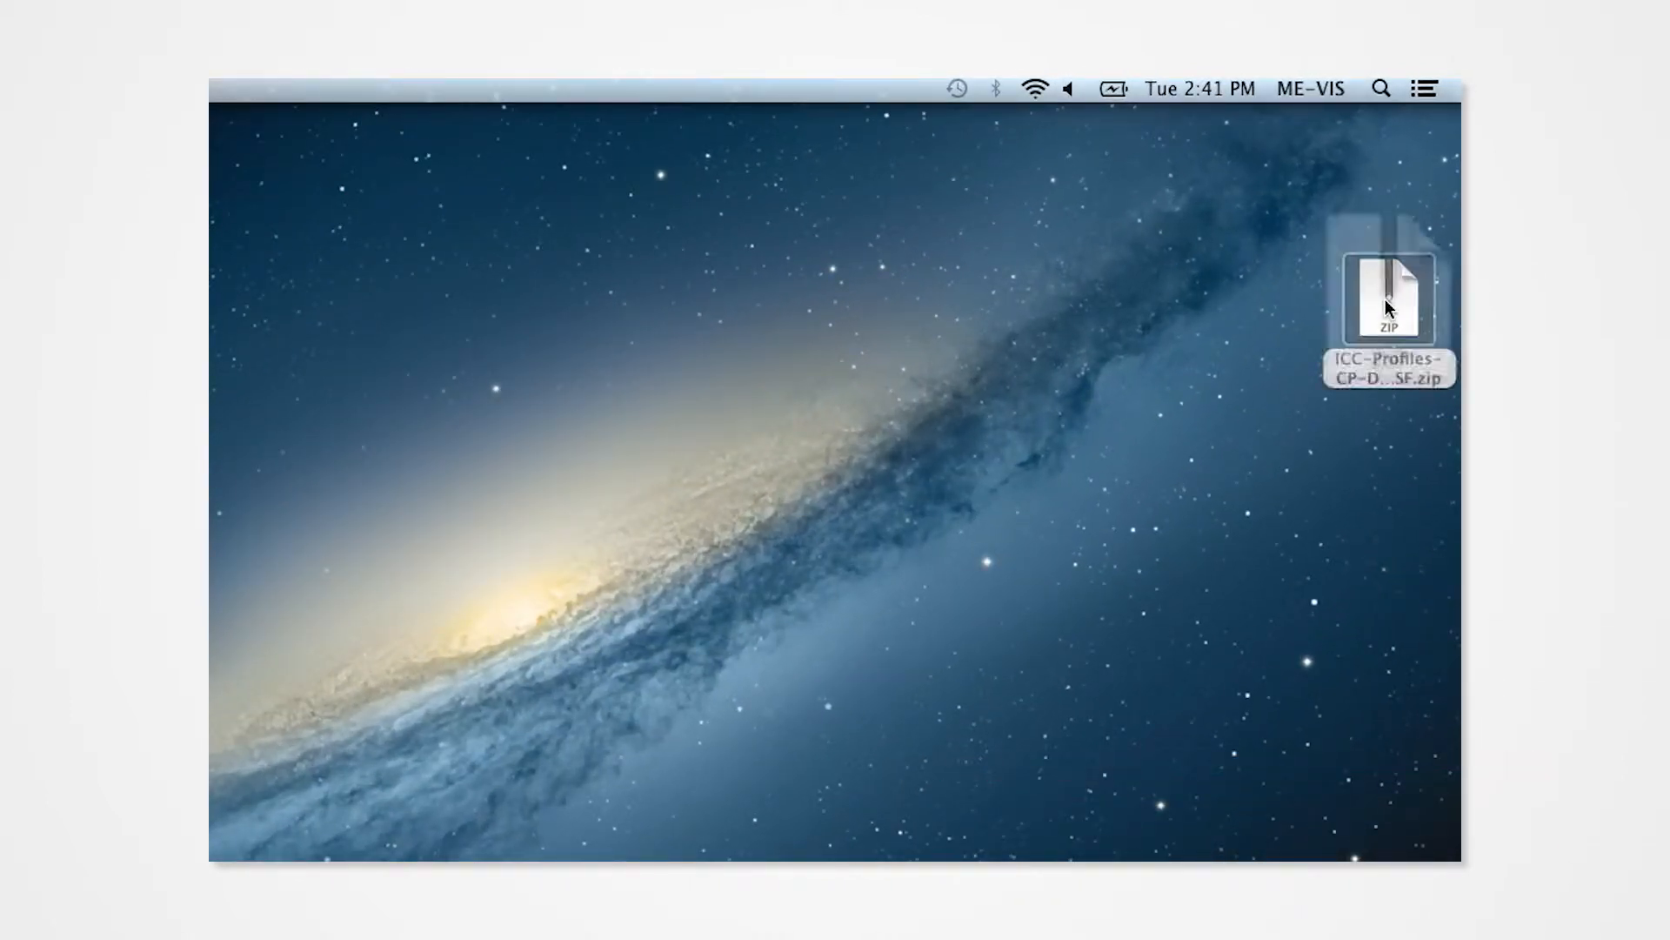
{"action": "double_click", "coordinate": [1388, 297]}
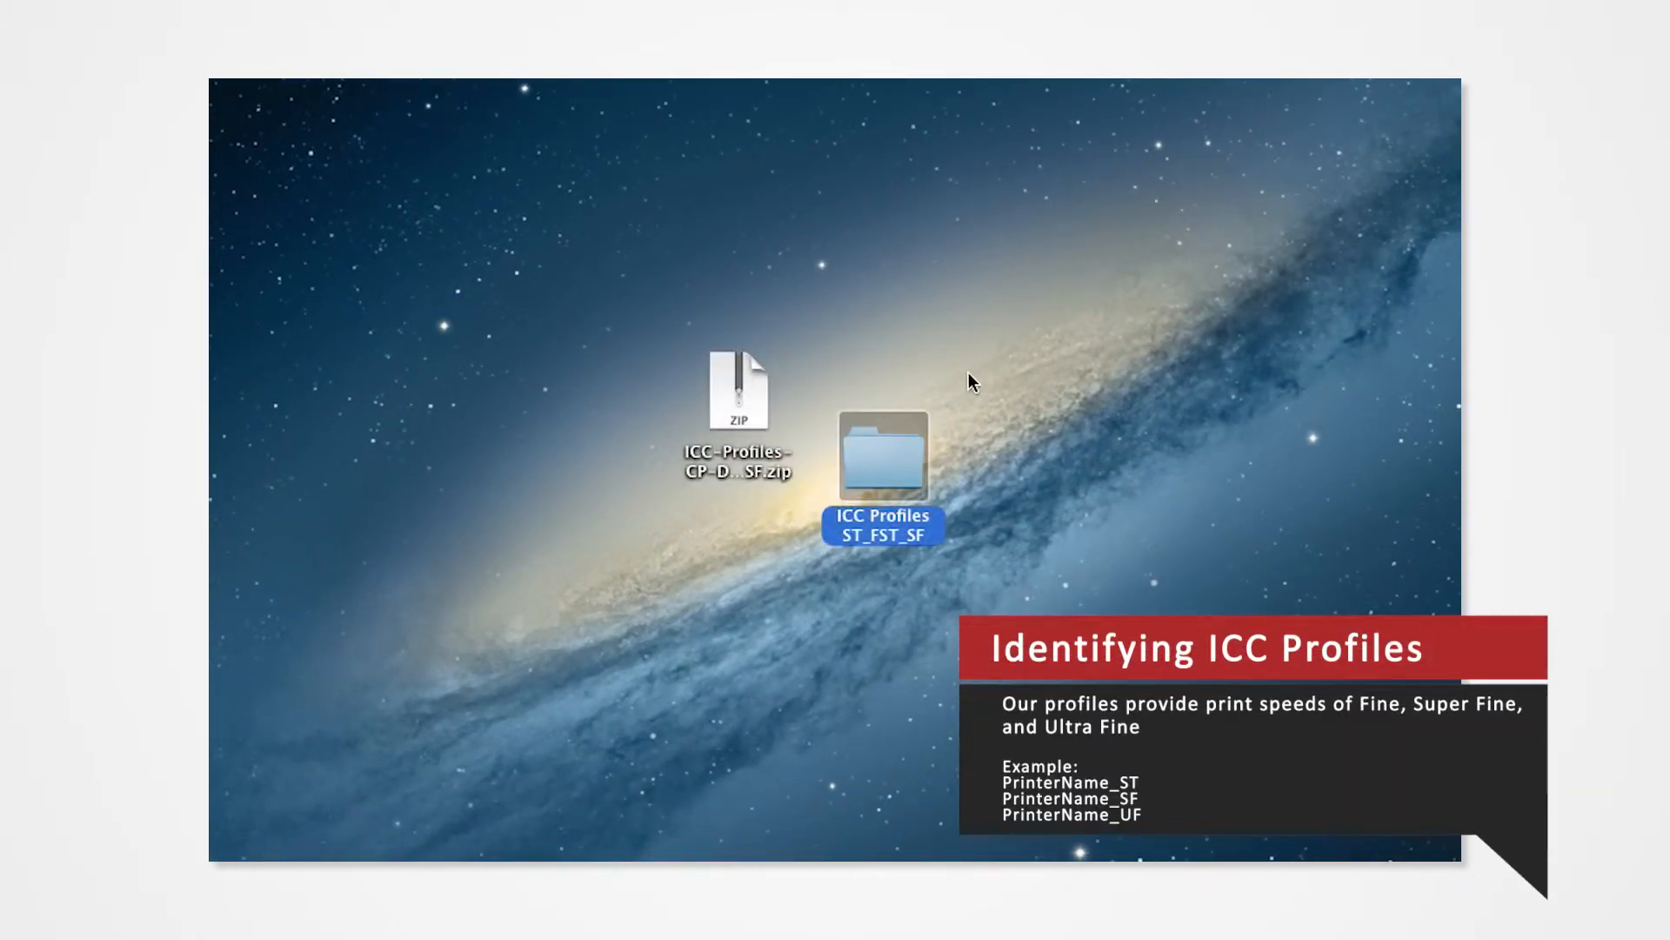
{"action": "mouse_move", "coordinate": [889, 447]}
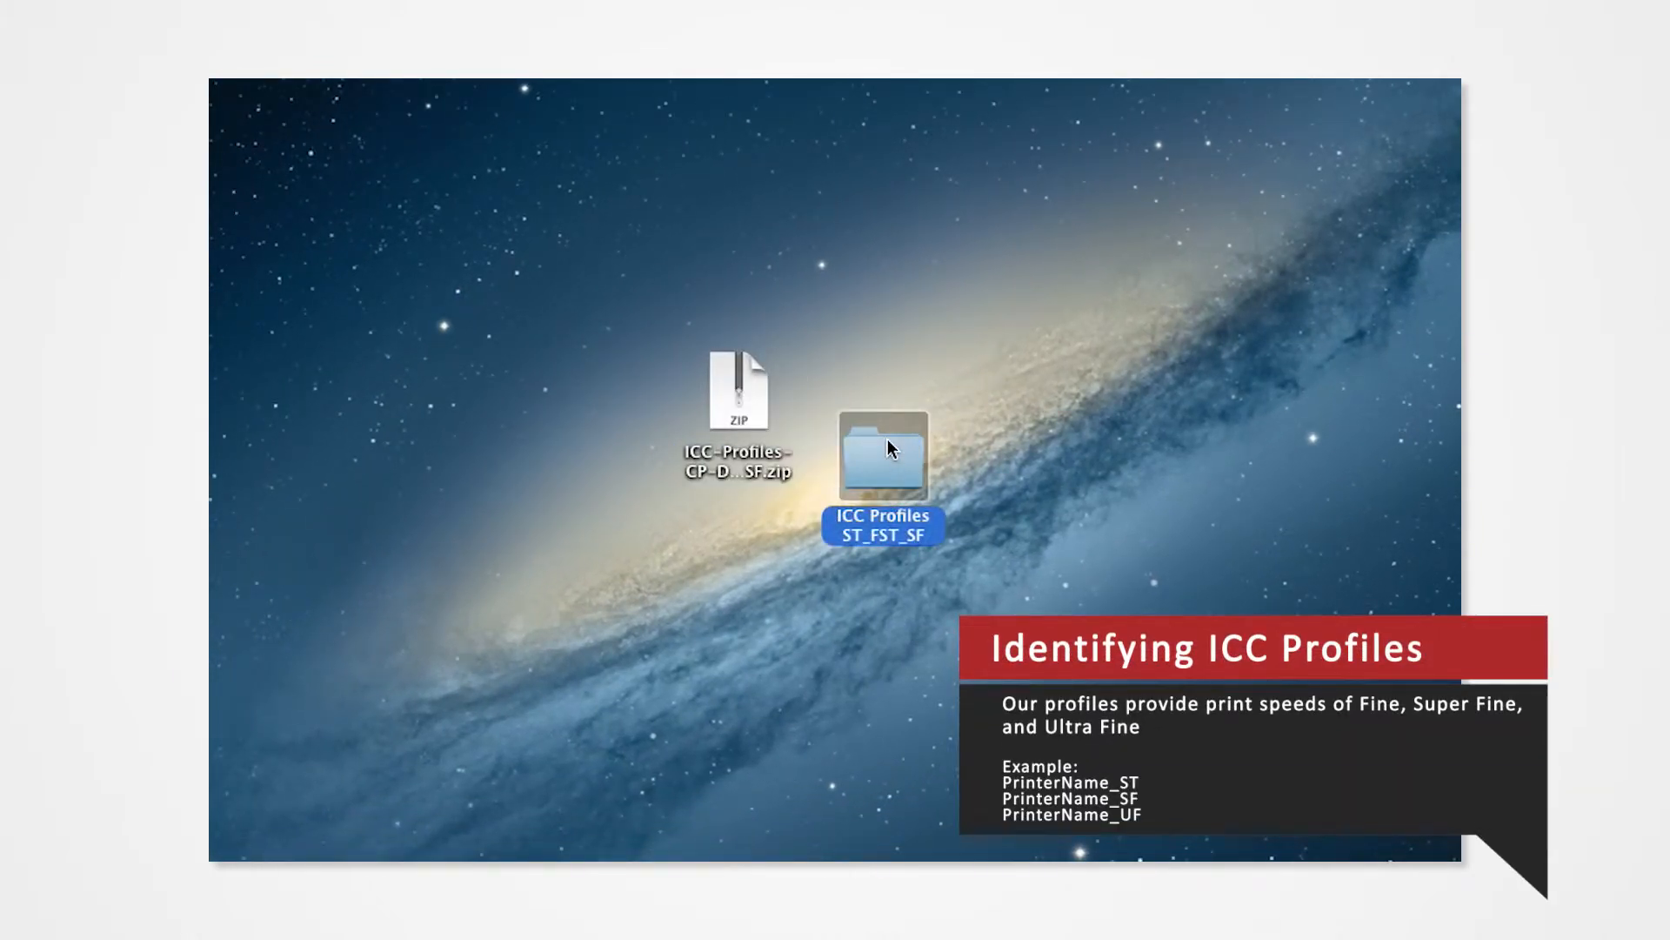
Browse CP70FST, CPD70_SF and CPD70_UF in the extracted folder, then copy CPD70_UF.icc.
{"action": "double_click", "coordinate": [882, 456]}
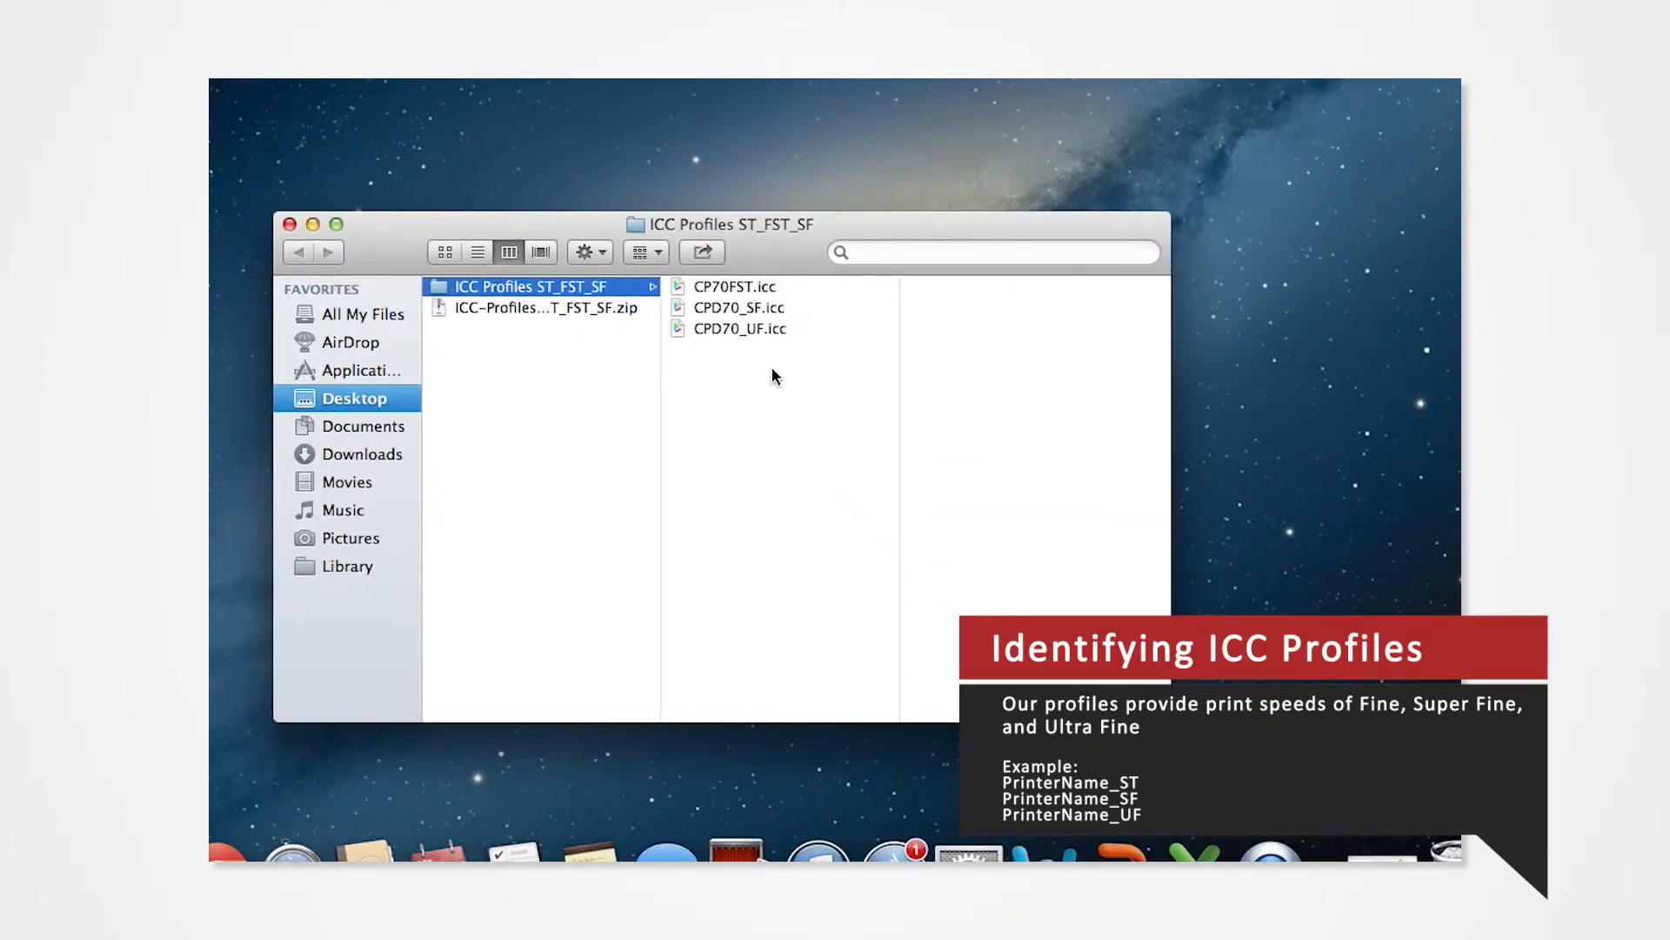
{"action": "mouse_move", "coordinate": [759, 316]}
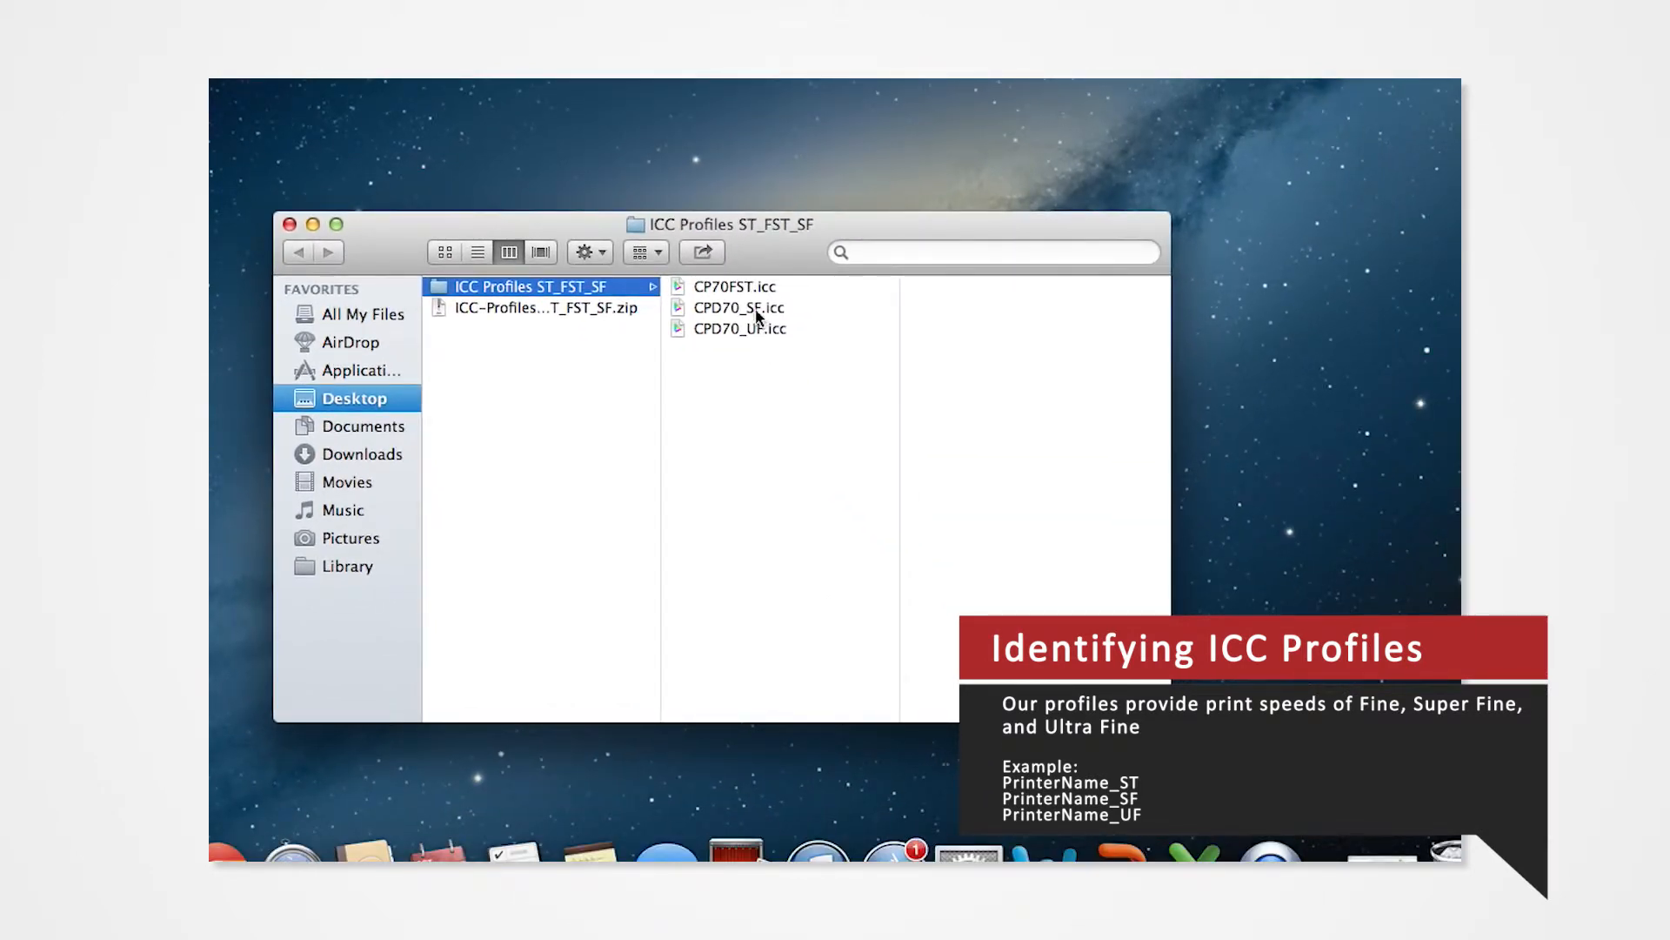
{"action": "left_click", "coordinate": [734, 287]}
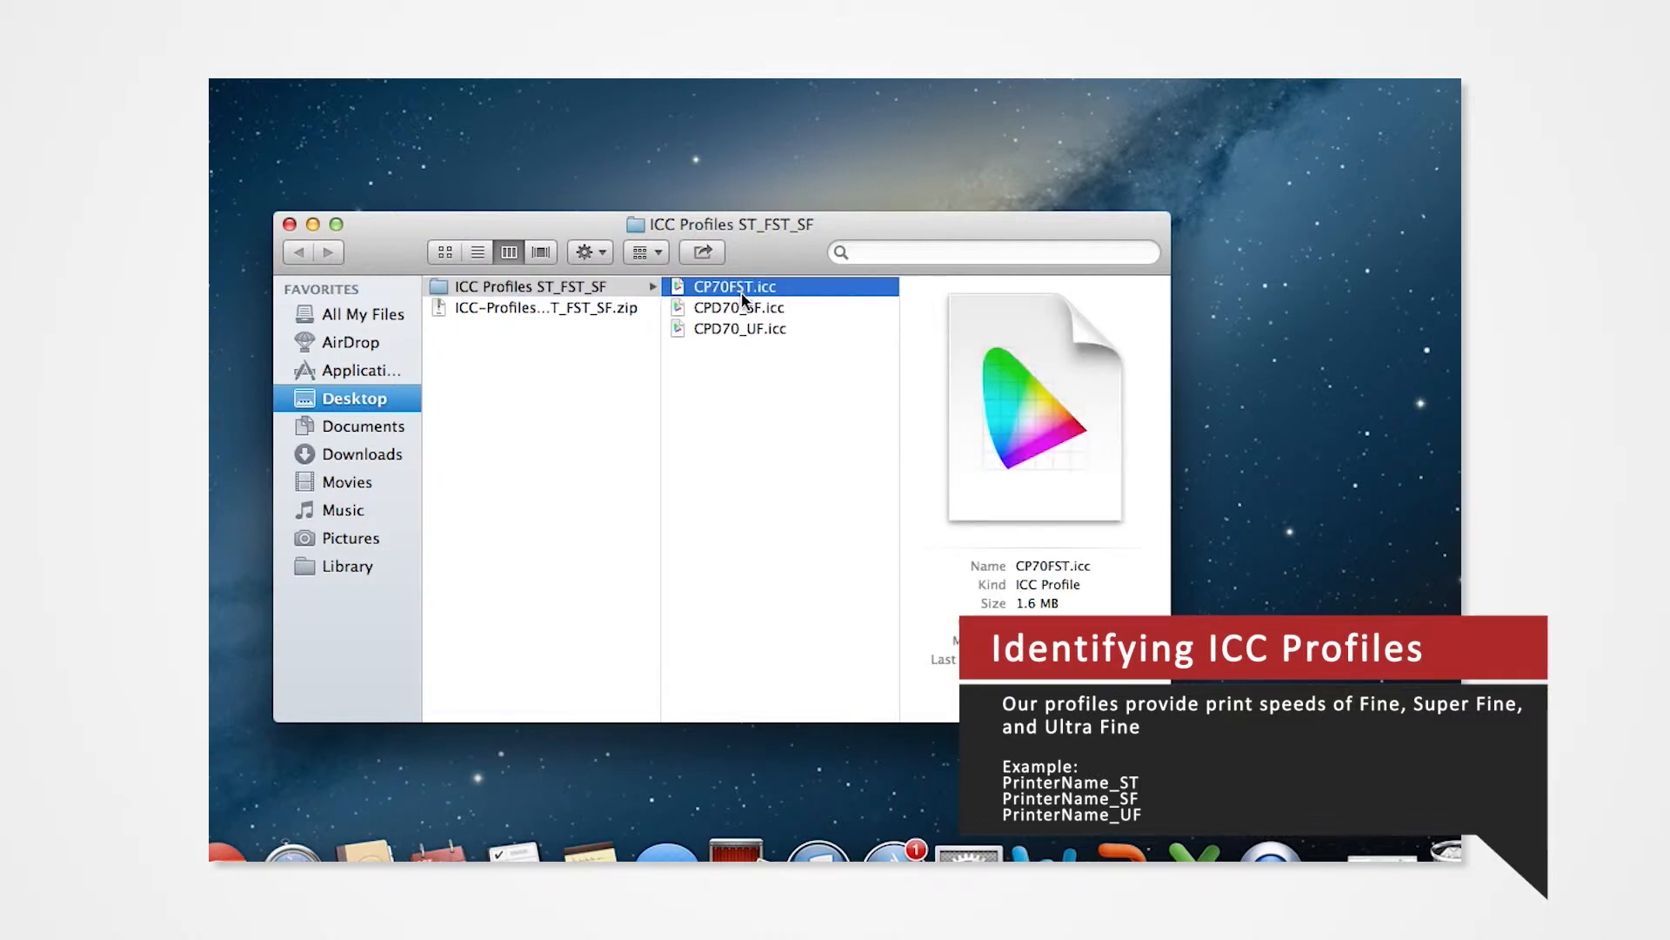
{"action": "left_click", "coordinate": [738, 306]}
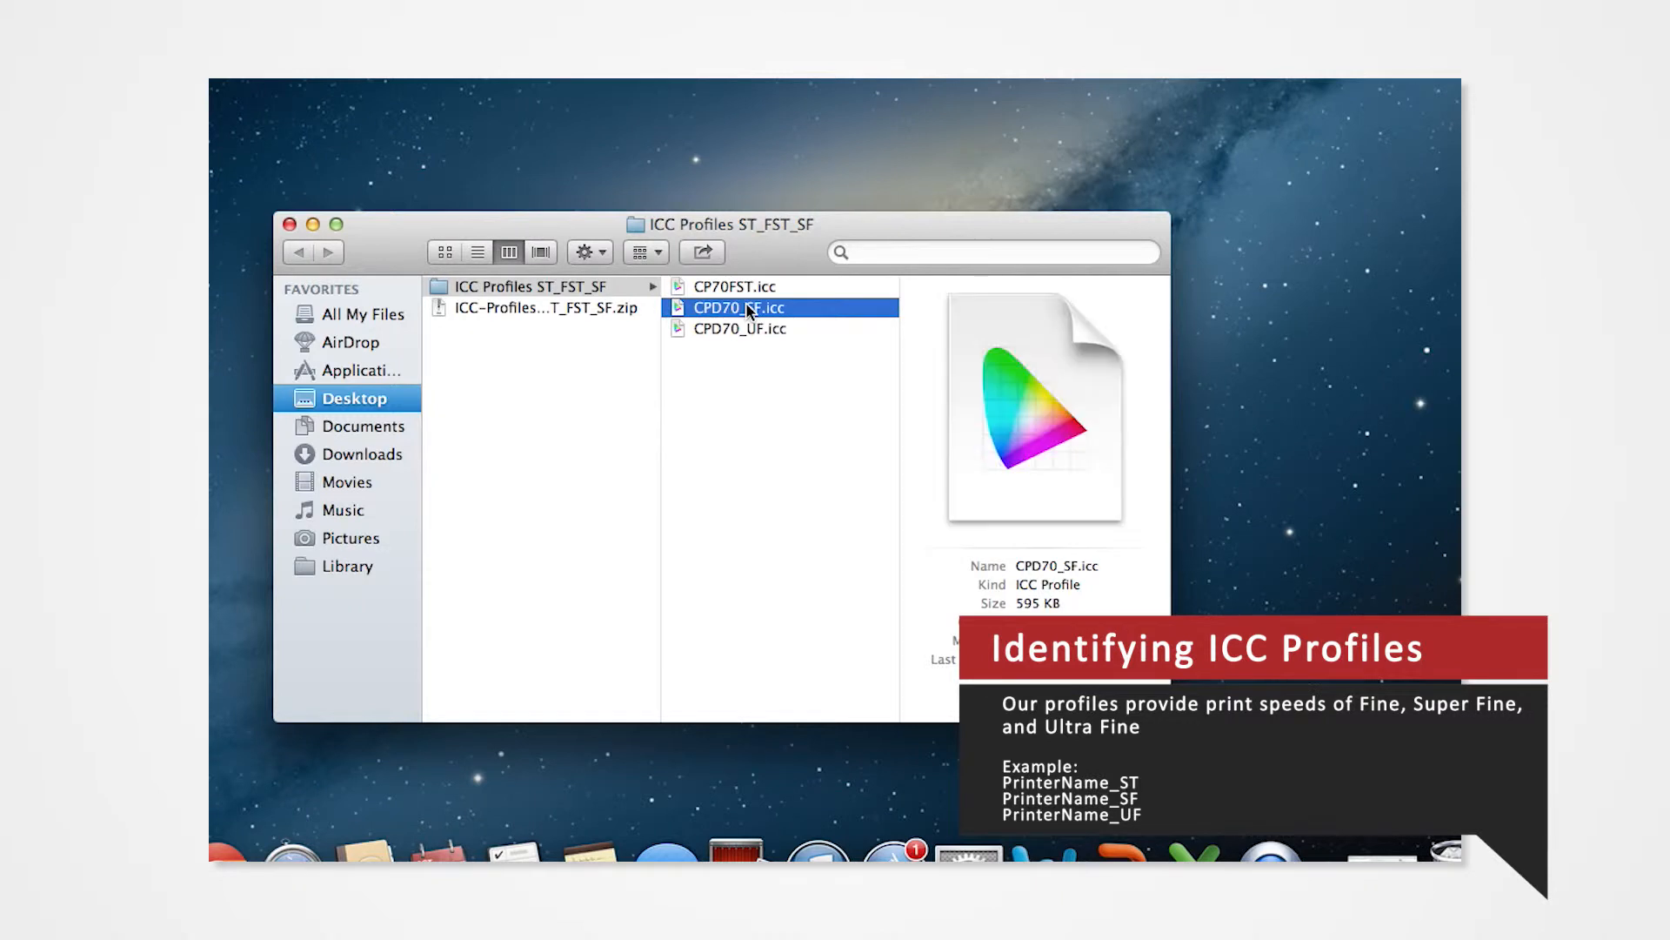
{"action": "mouse_move", "coordinate": [746, 336]}
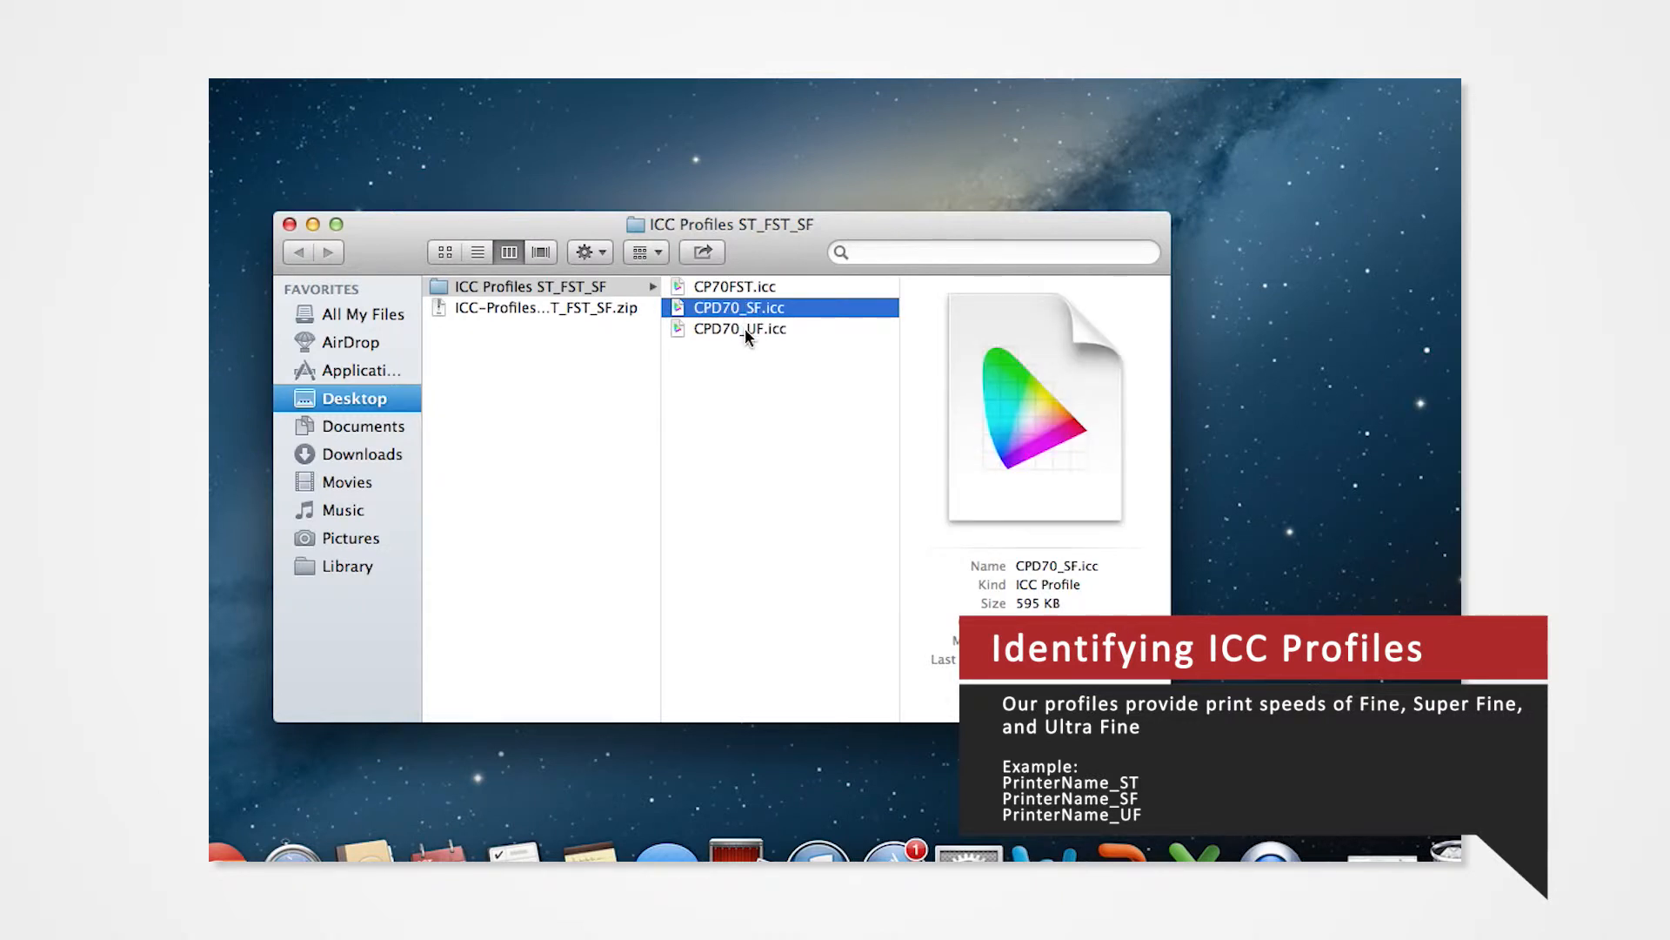
{"action": "left_click", "coordinate": [741, 329]}
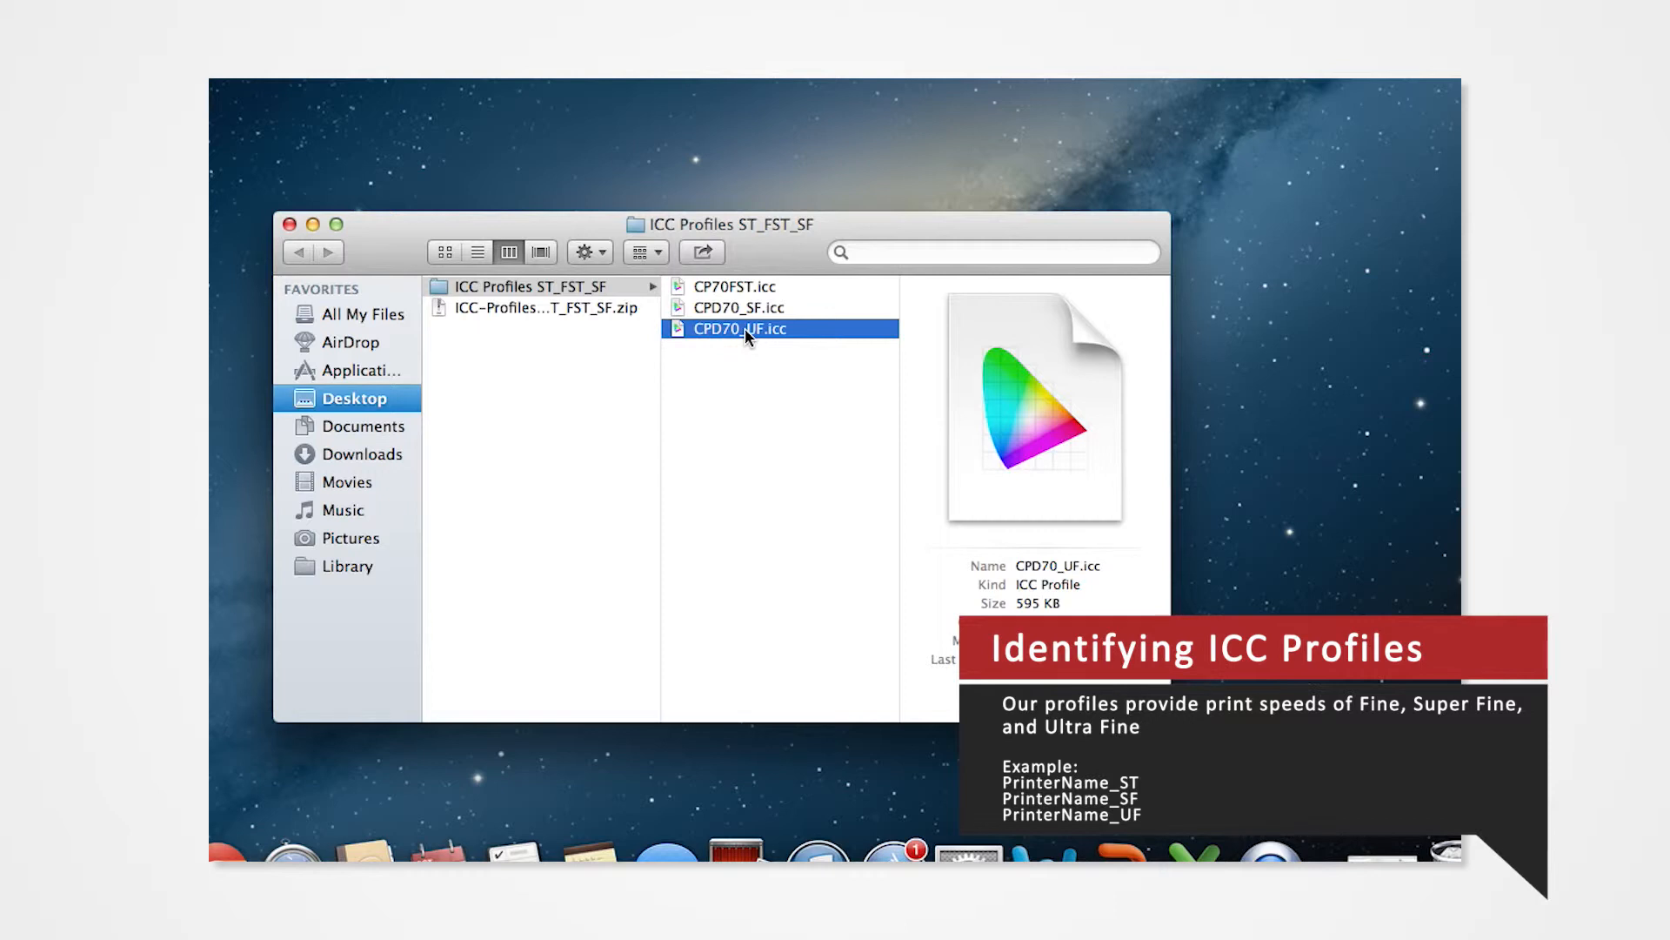
{"action": "right_click", "coordinate": [741, 329]}
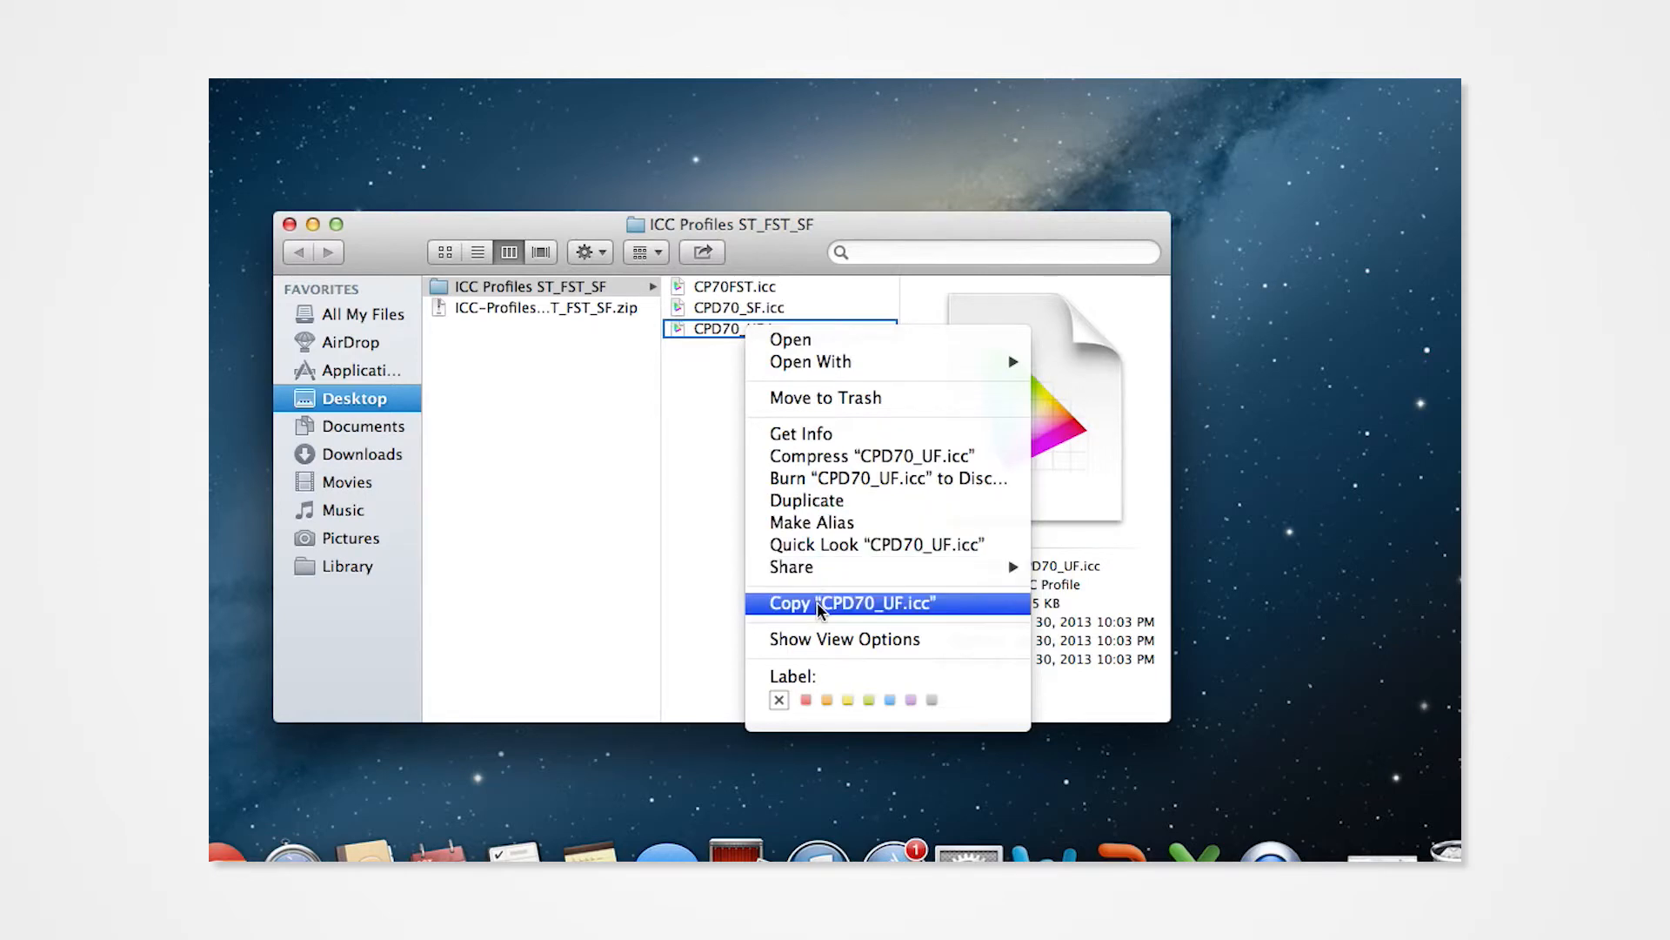
{"action": "left_click", "coordinate": [851, 604]}
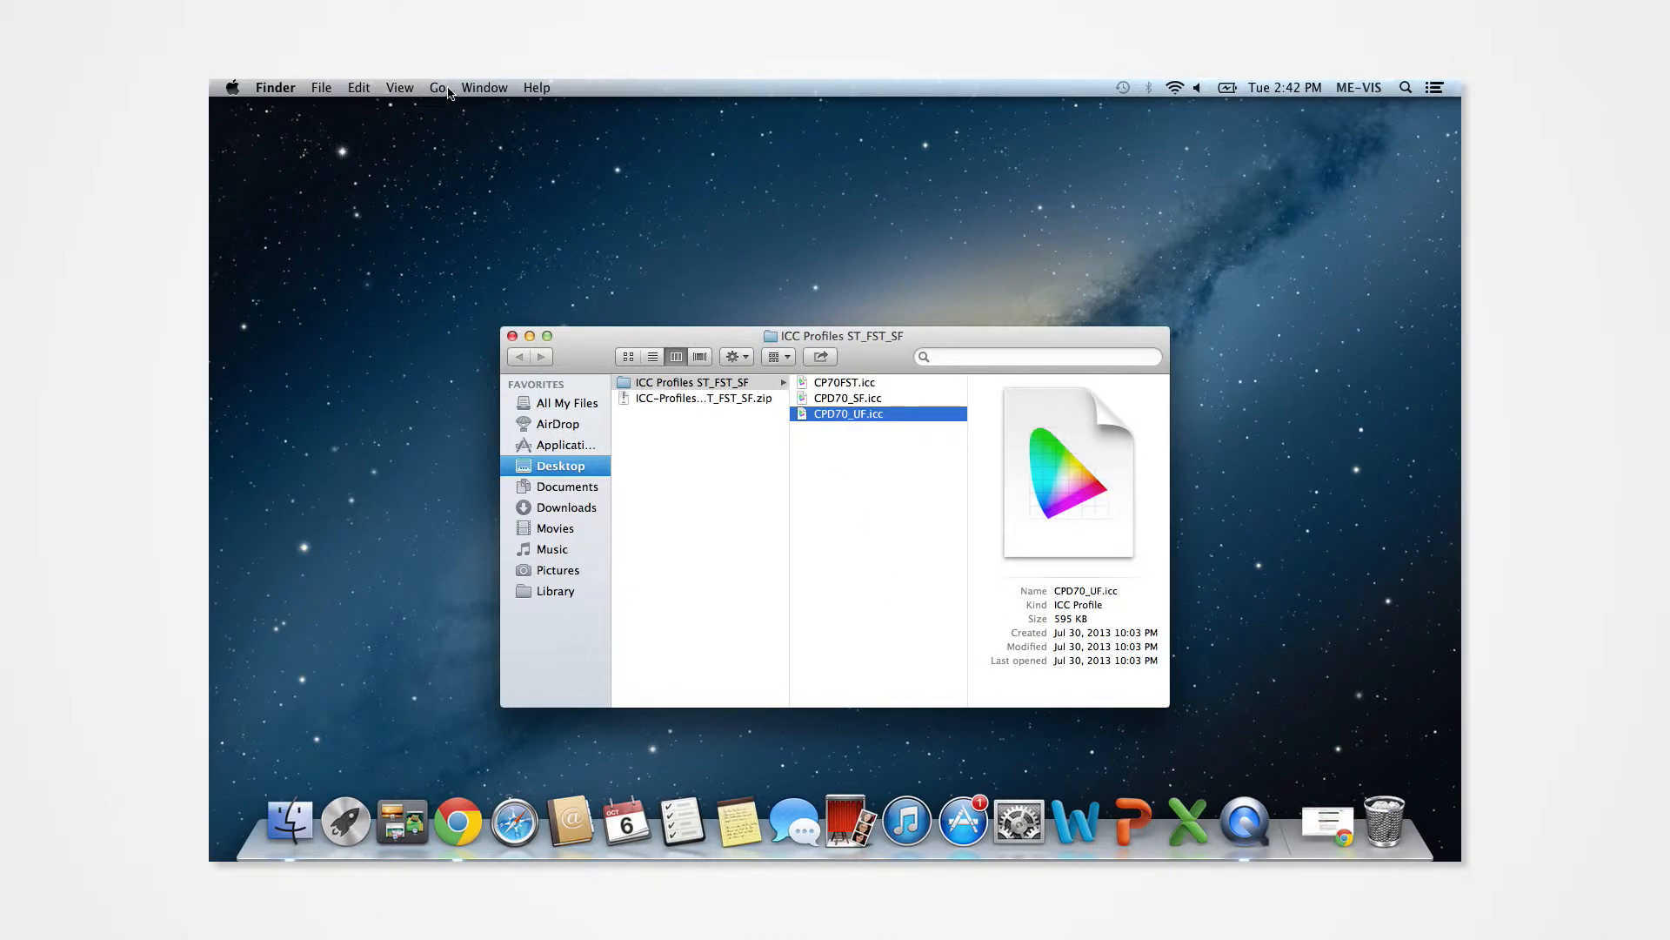
Navigate via Go > Computer to Macintosh HD › Library › ColorSync › Profiles.
{"action": "left_click", "coordinate": [437, 87]}
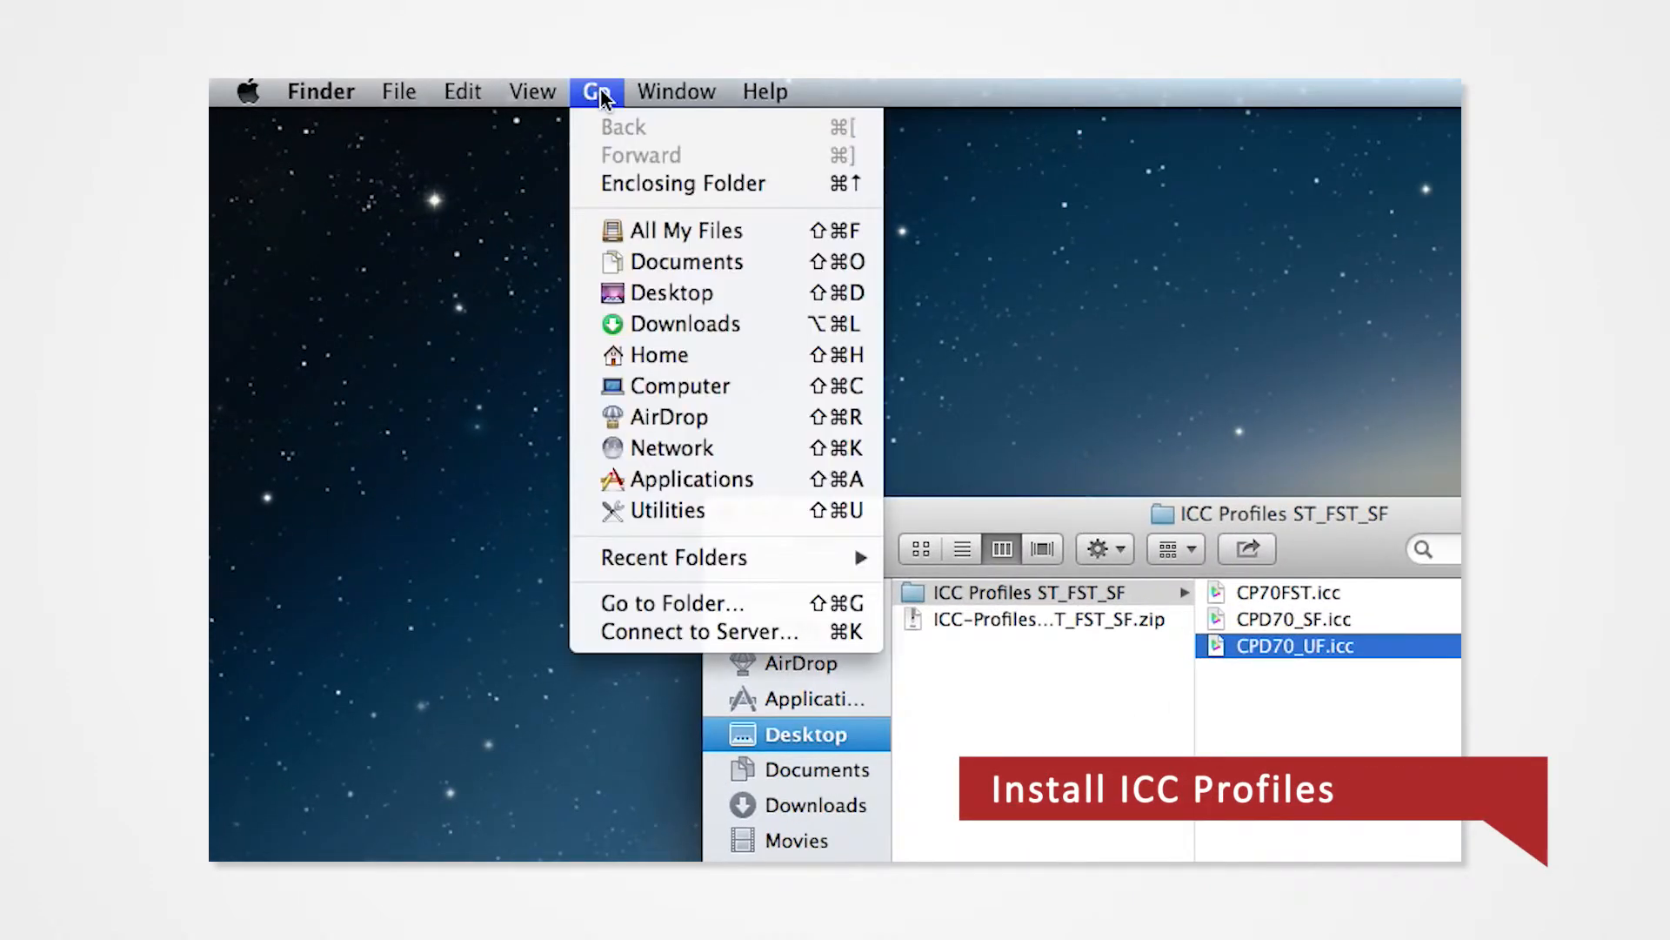
{"action": "mouse_move", "coordinate": [682, 386]}
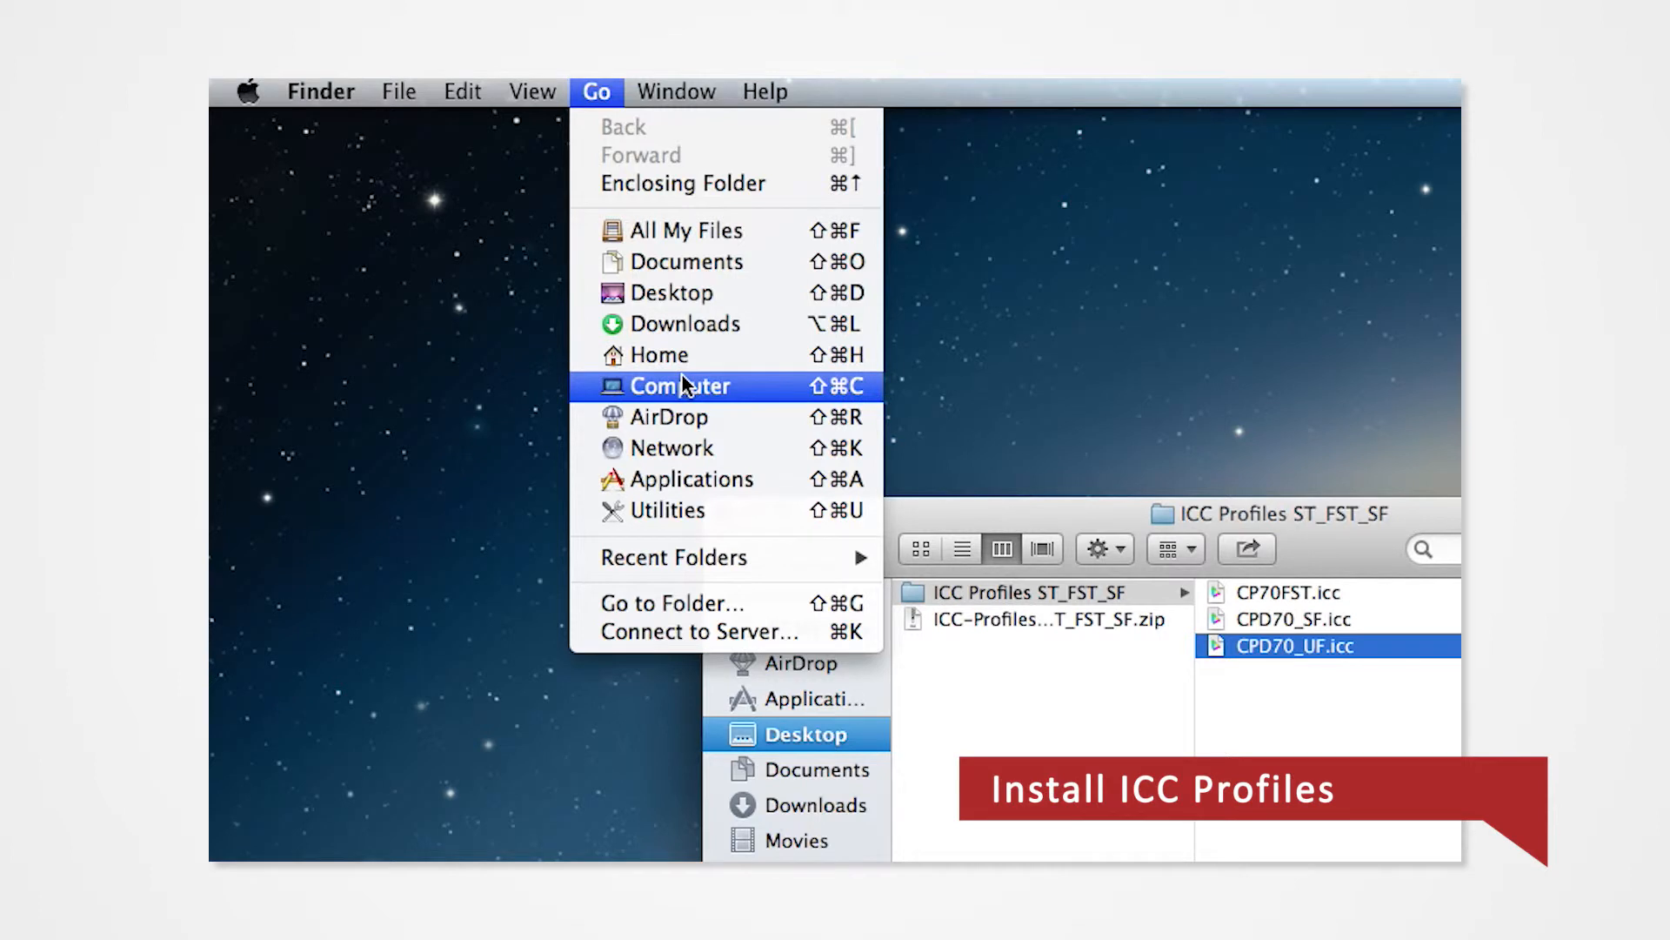
{"action": "left_click", "coordinate": [685, 386]}
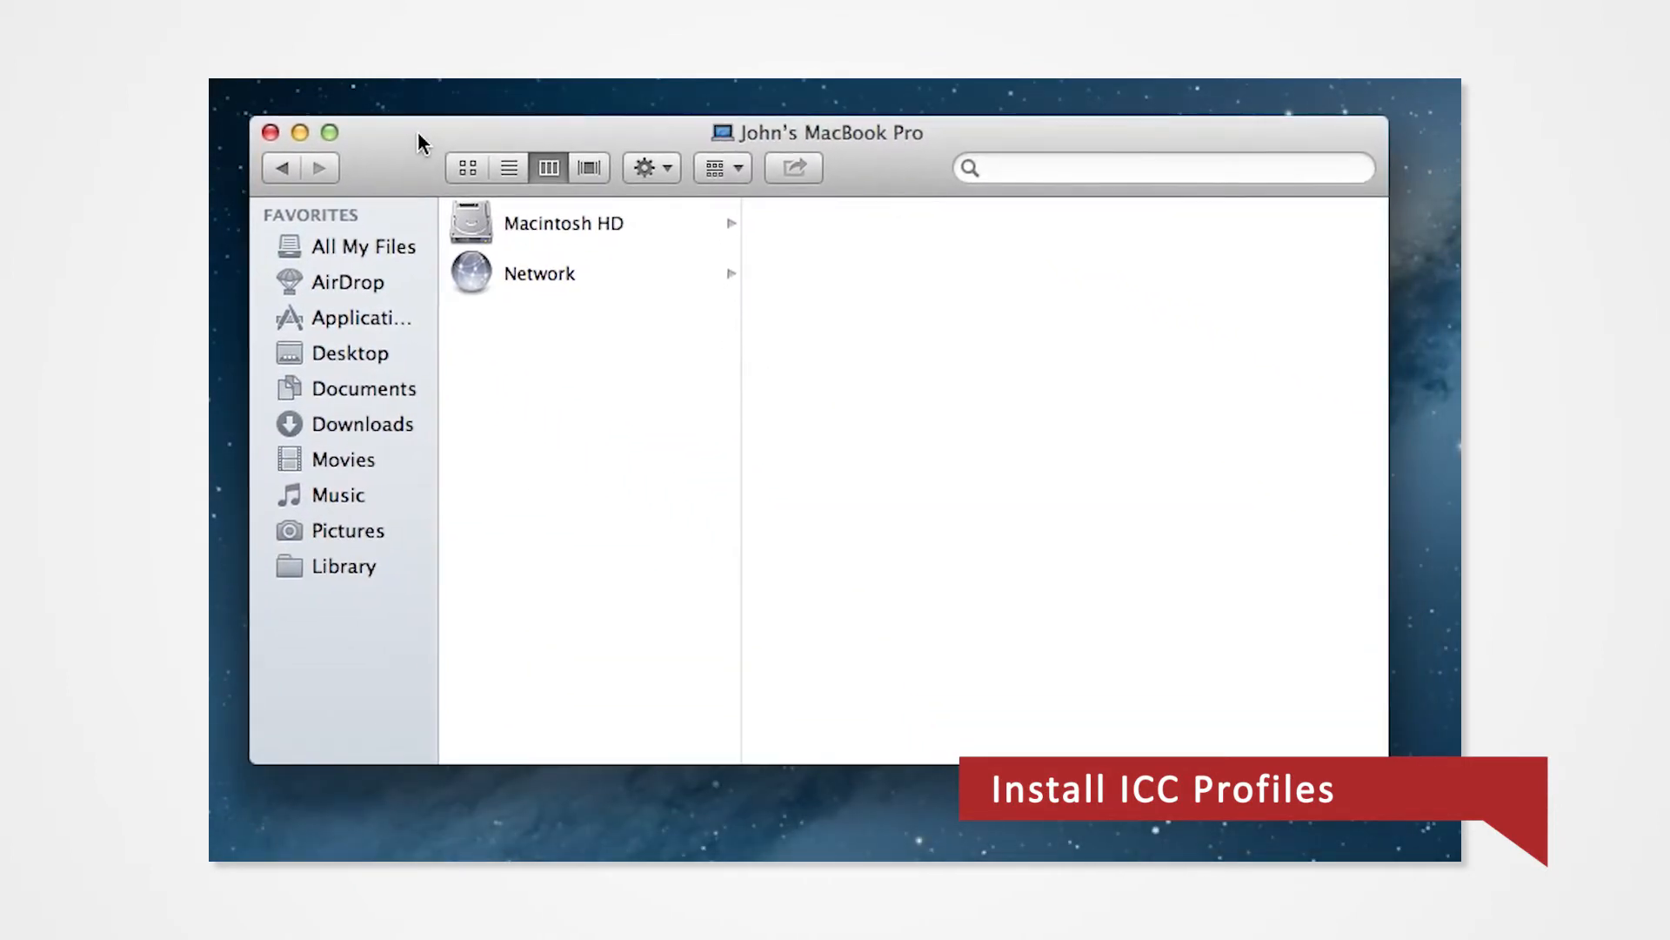
{"action": "left_click", "coordinate": [564, 223]}
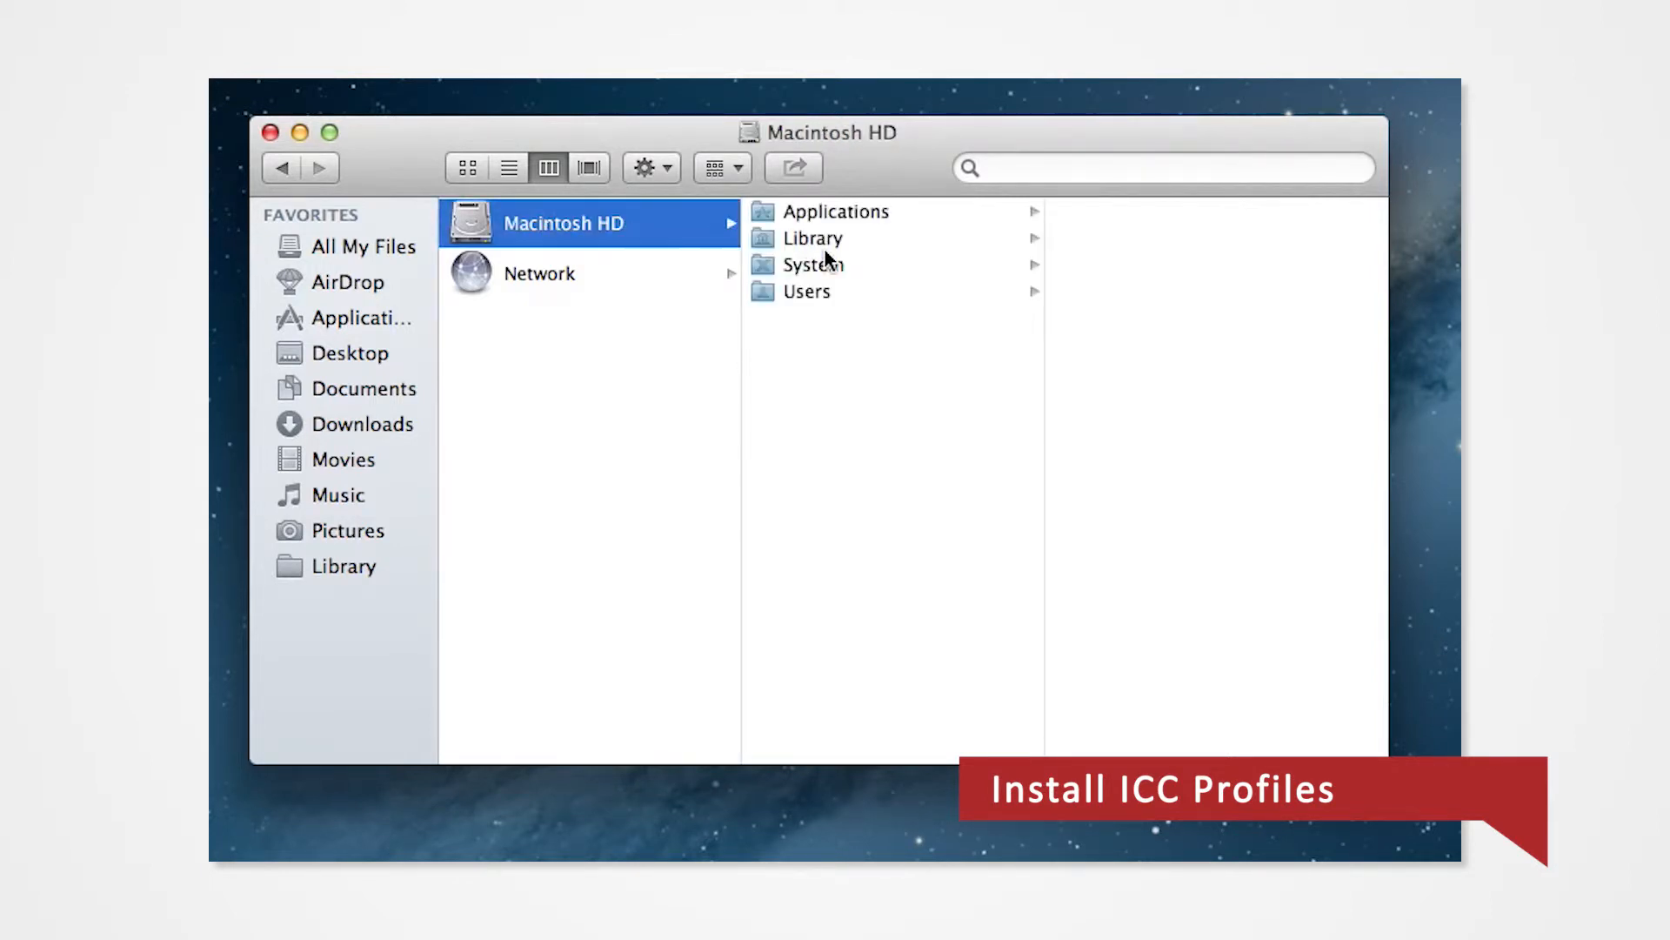
{"action": "left_click", "coordinate": [813, 238]}
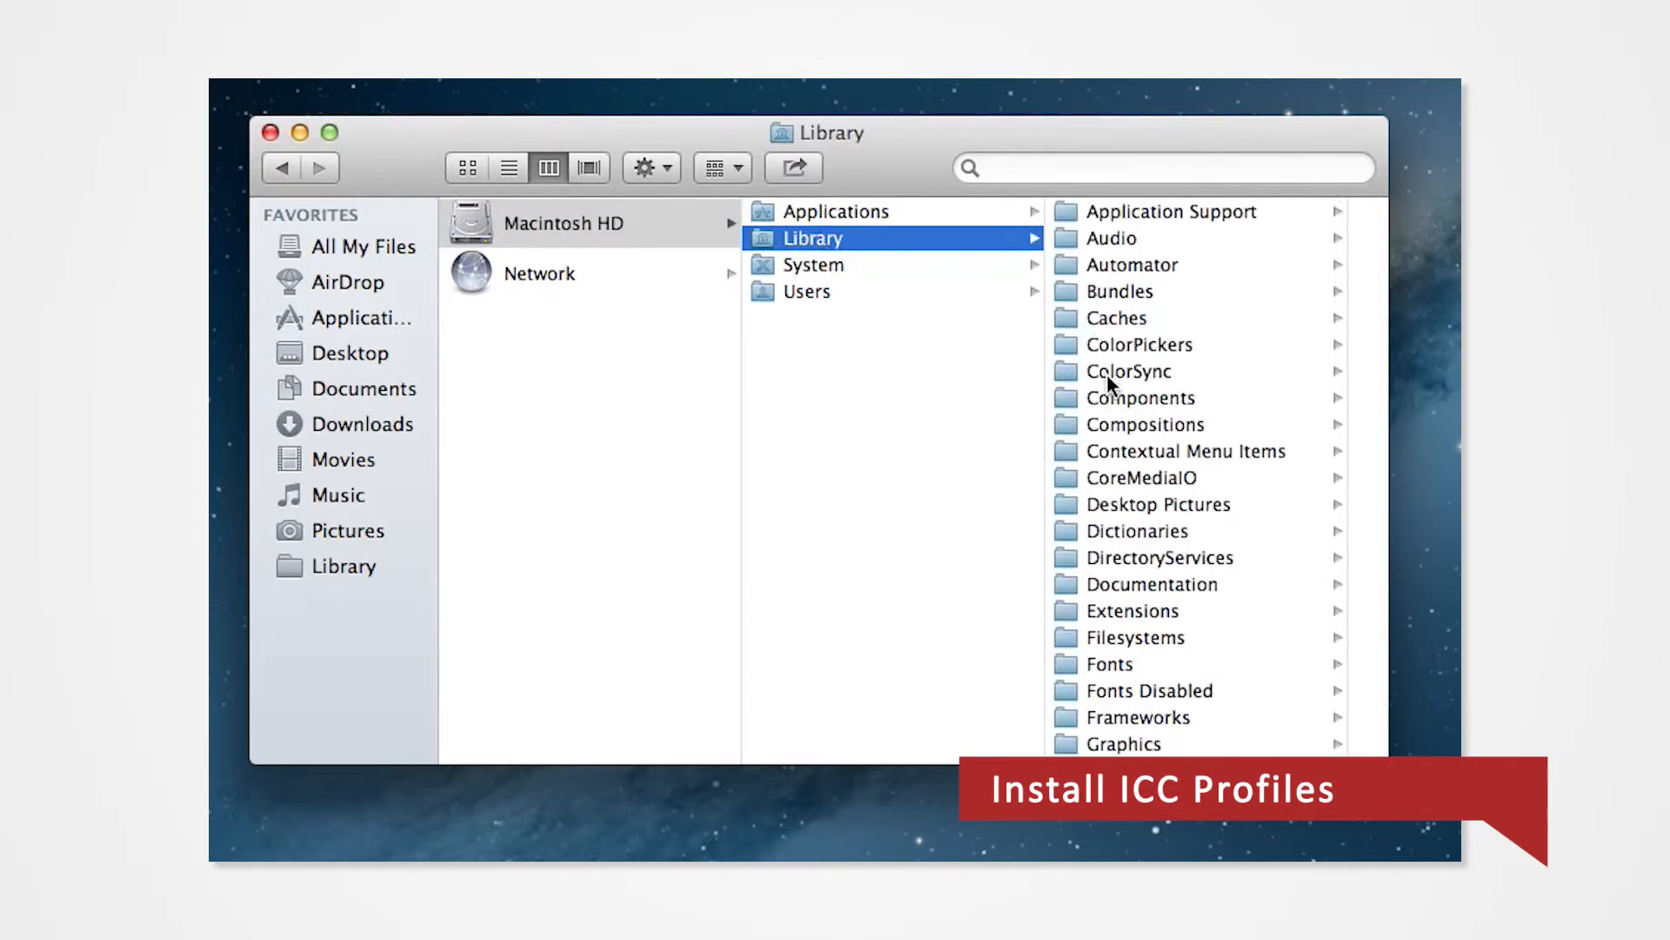
{"action": "left_click", "coordinate": [1139, 371]}
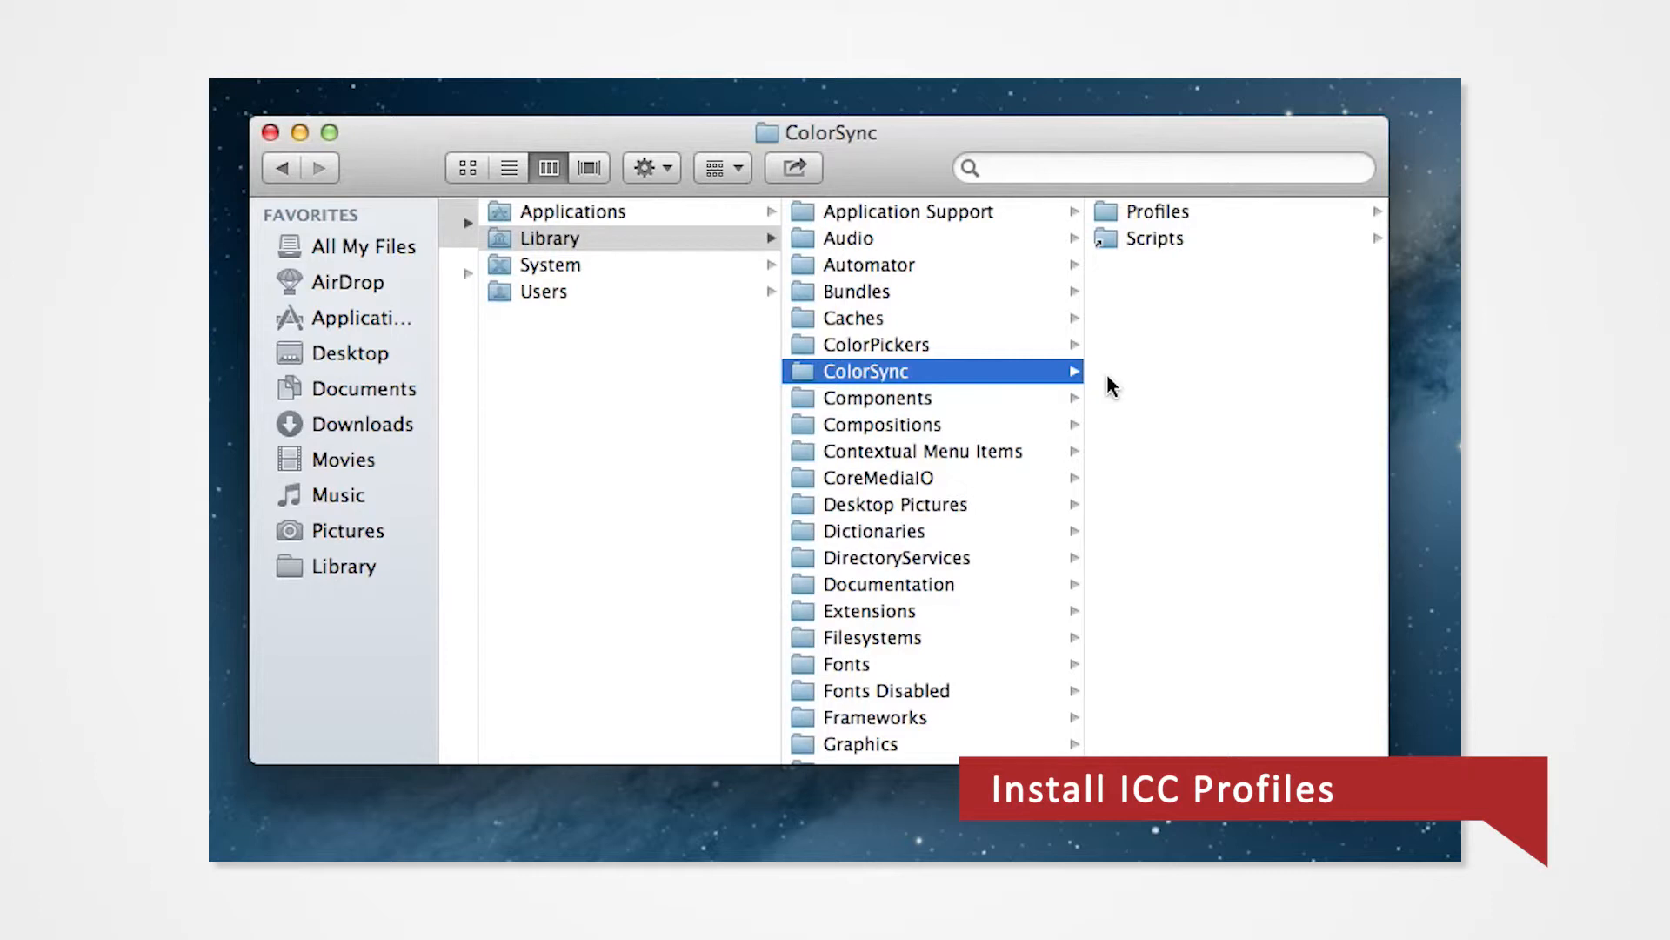
{"action": "mouse_move", "coordinate": [1171, 225]}
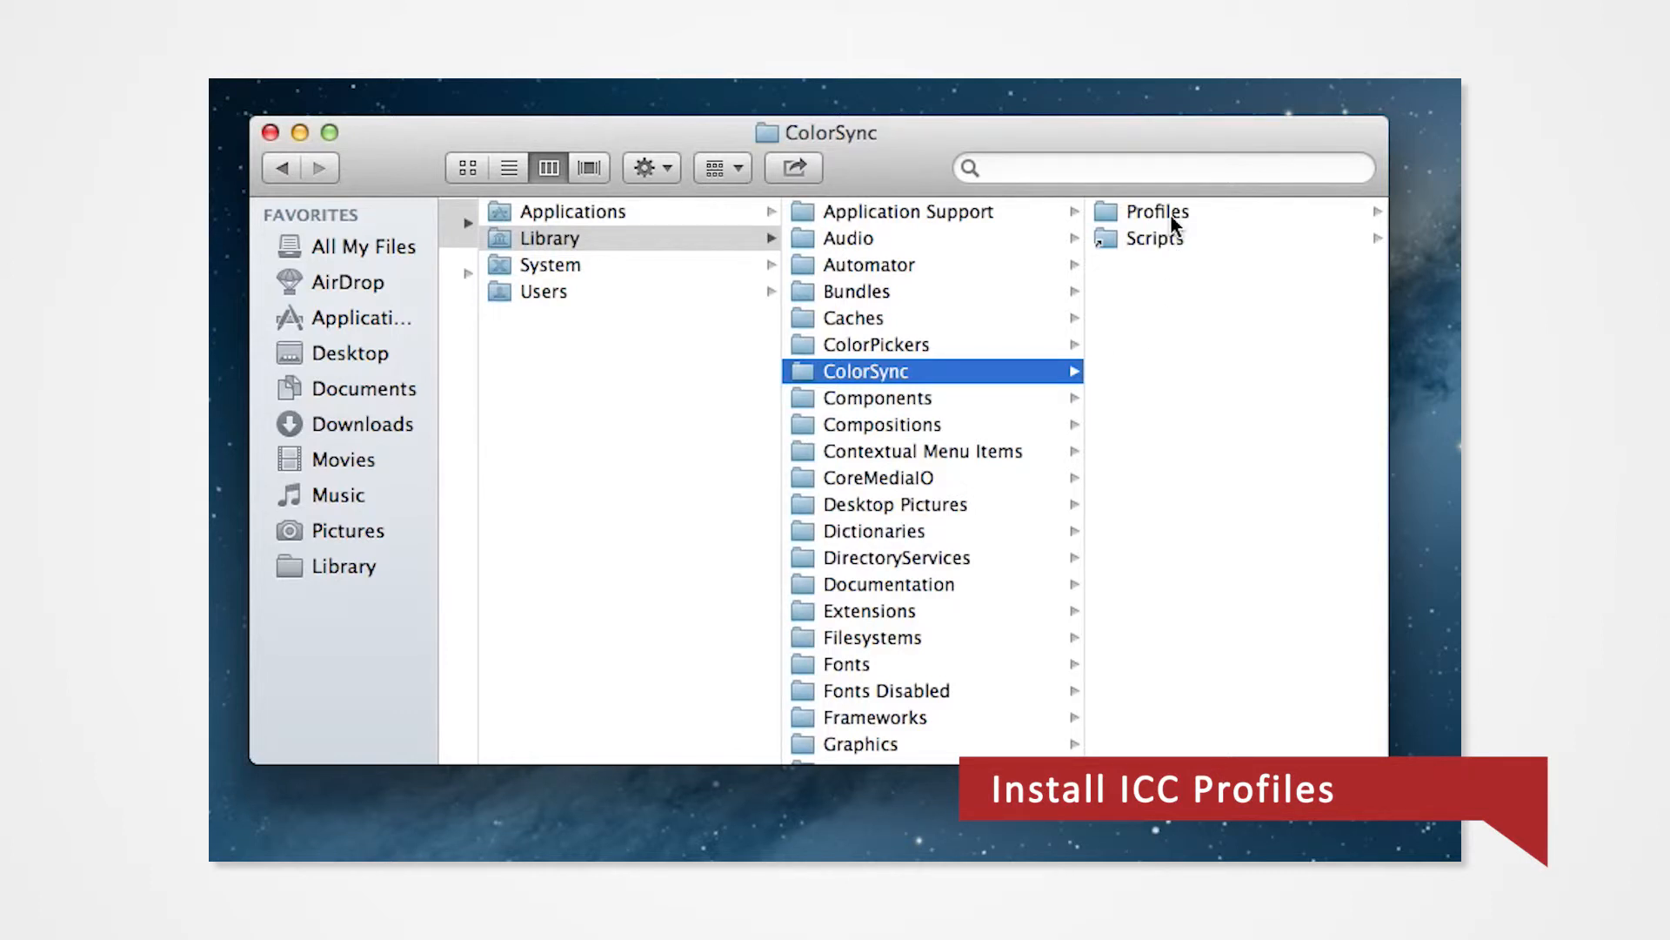
{"action": "left_click", "coordinate": [1159, 211]}
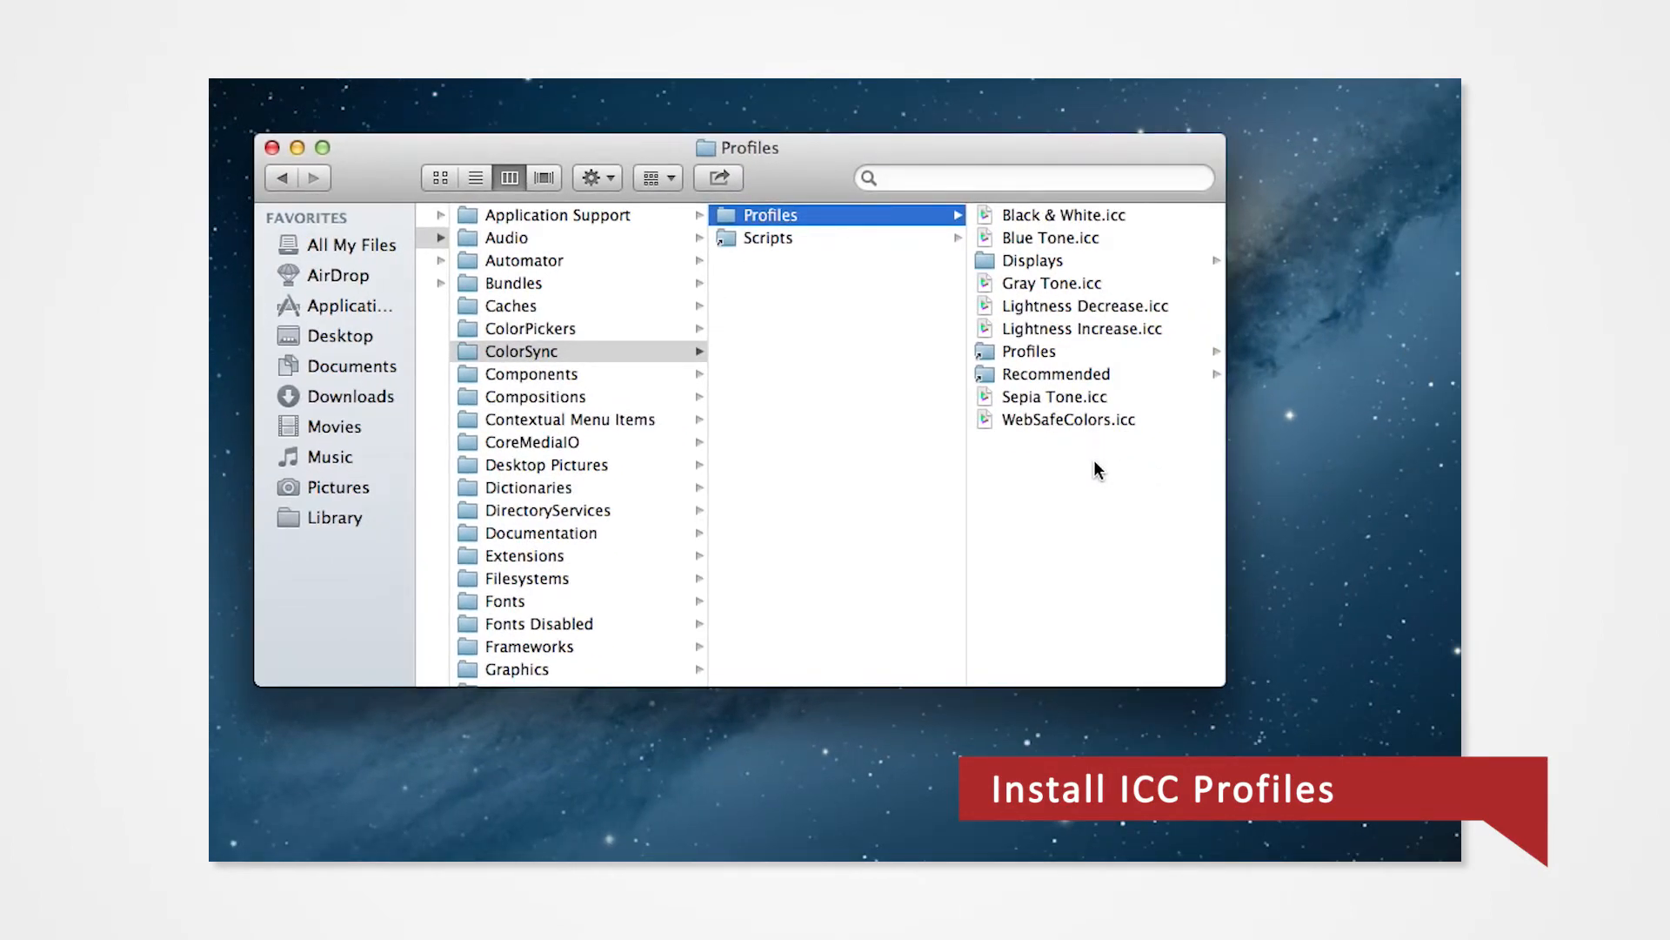
Paste CPD70_UF.icc into Profiles and authorise with the administrator password.
{"action": "right_click", "coordinate": [1098, 470]}
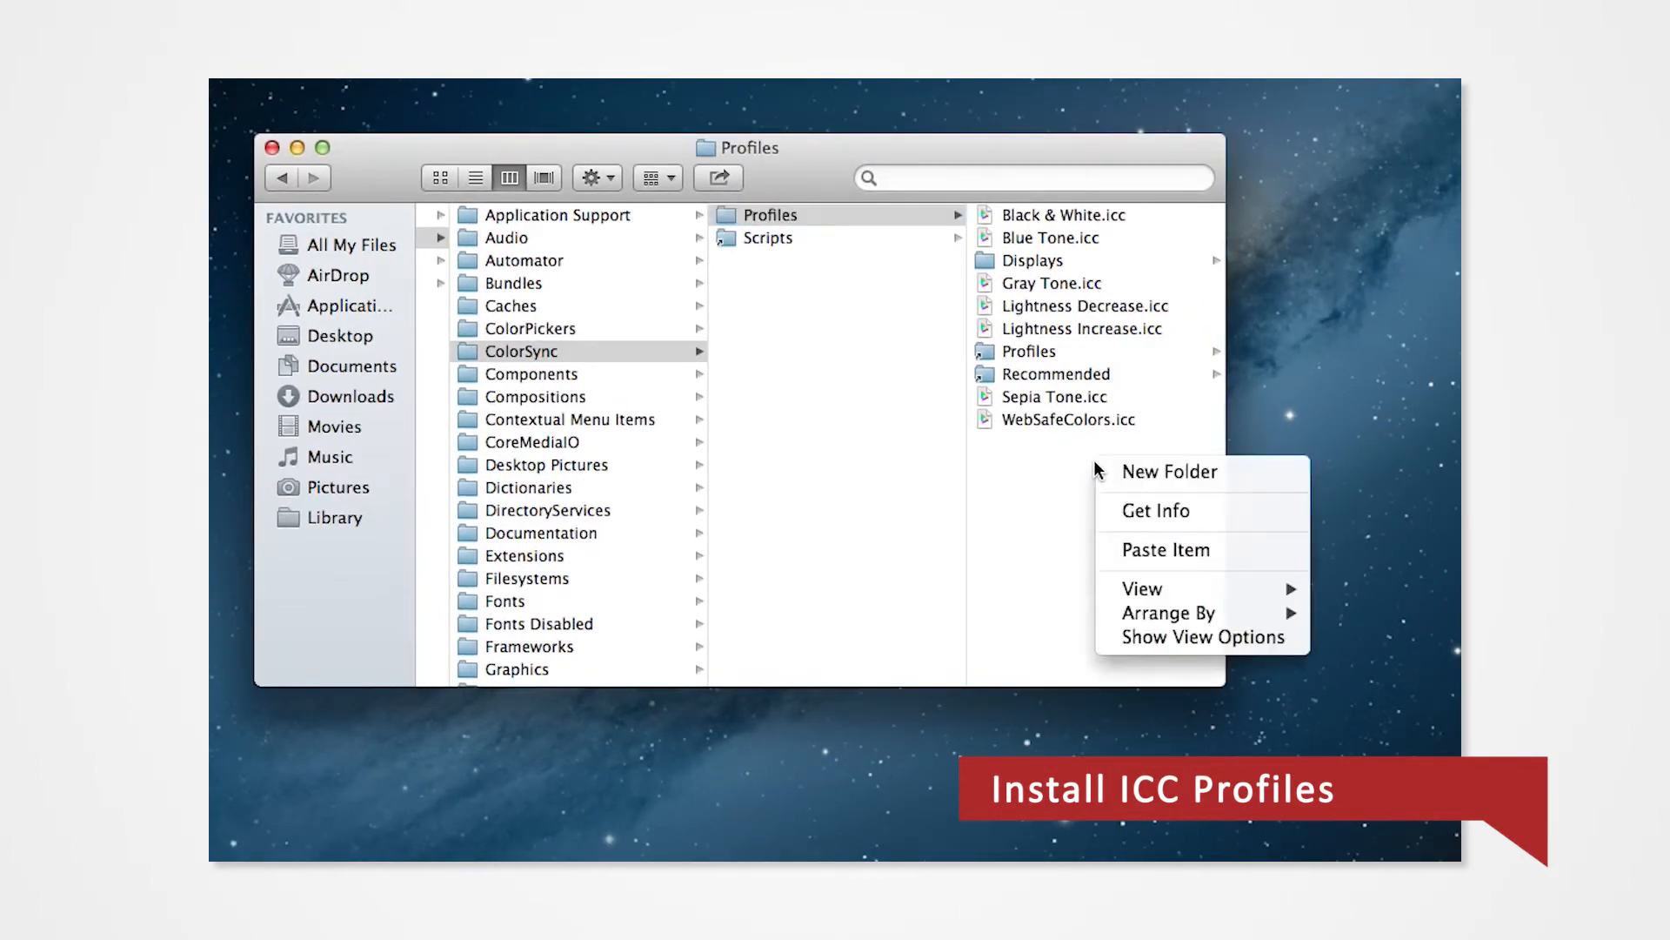
{"action": "mouse_move", "coordinate": [1165, 550]}
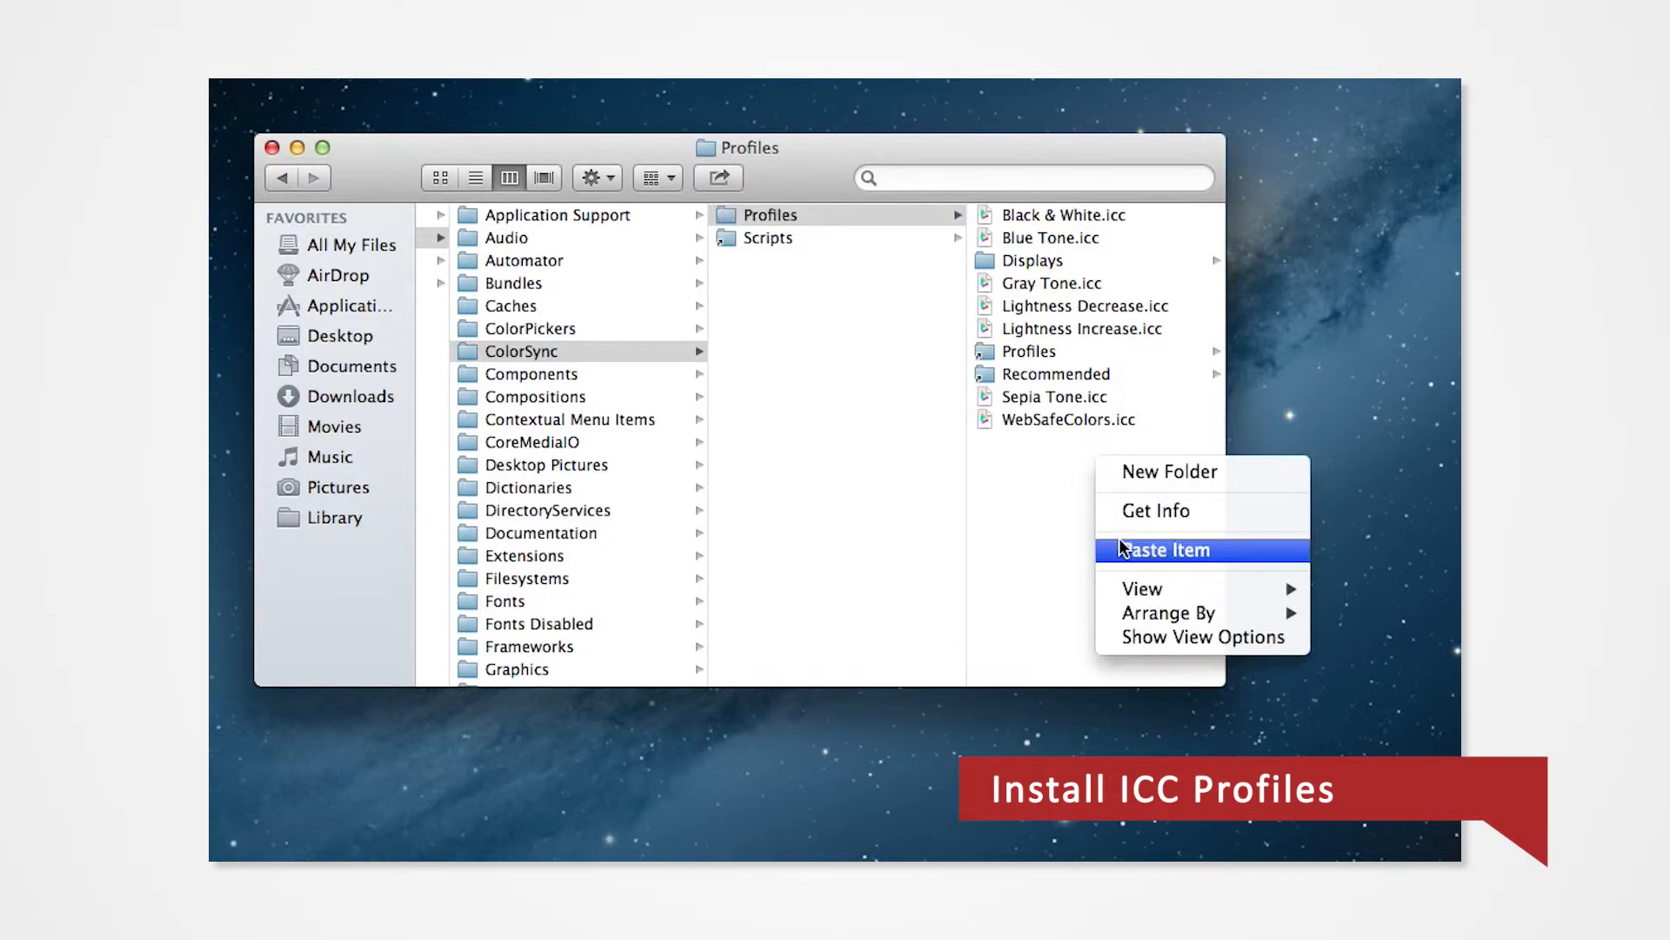
{"action": "left_click", "coordinate": [1164, 549]}
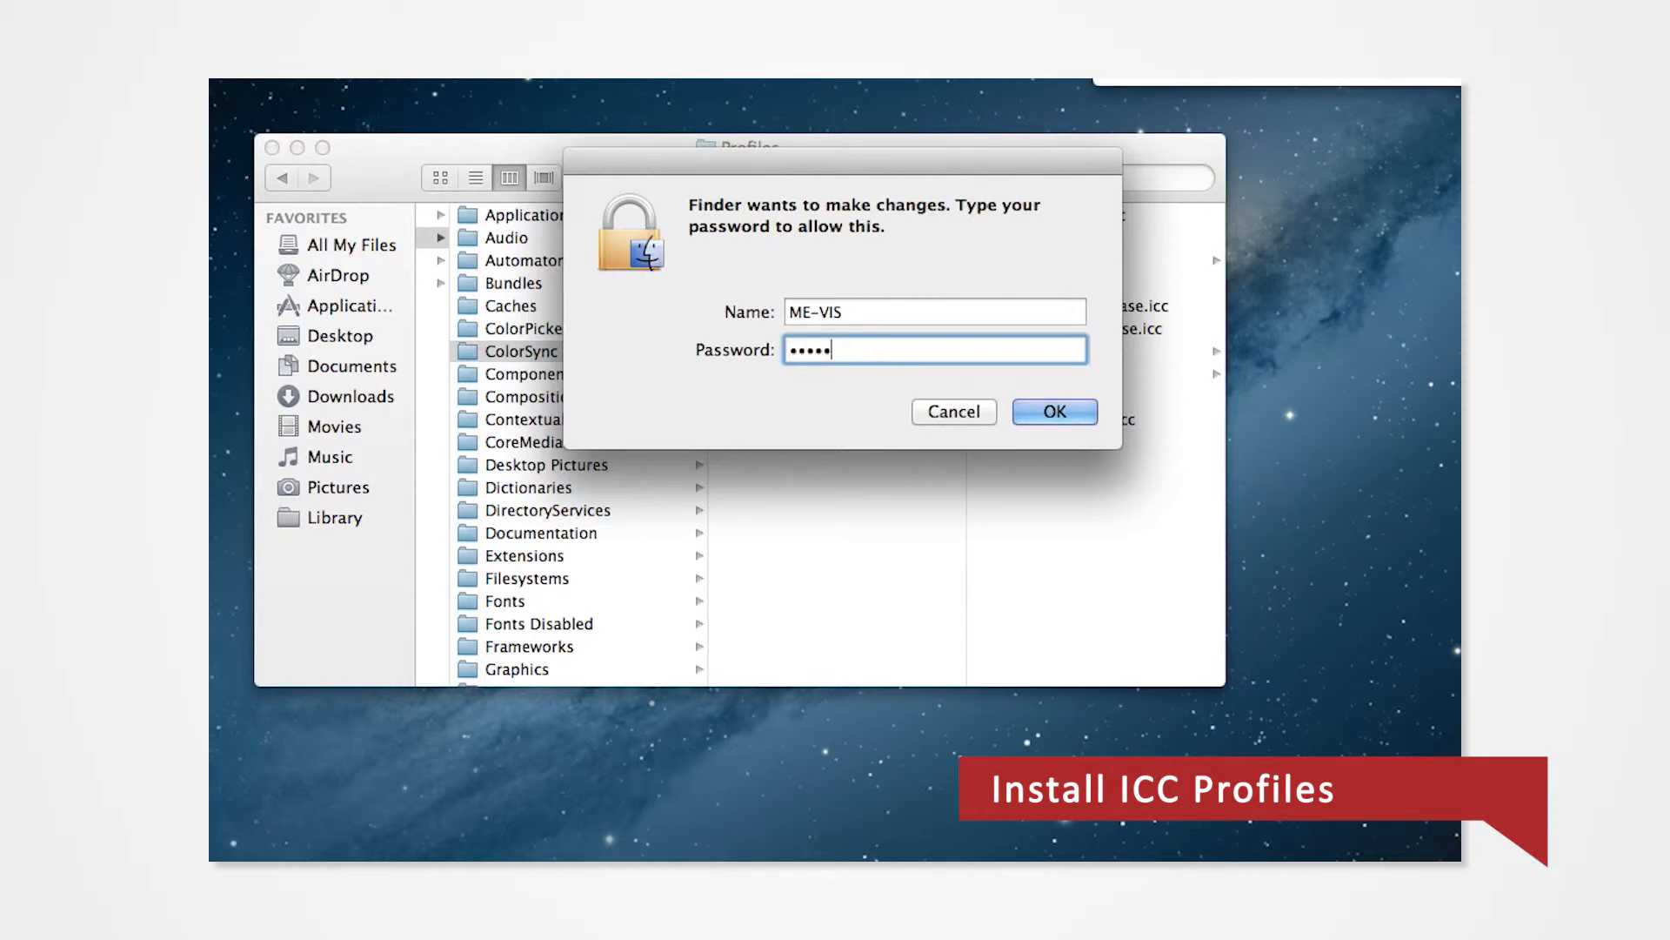
{"action": "left_click", "coordinate": [1054, 411]}
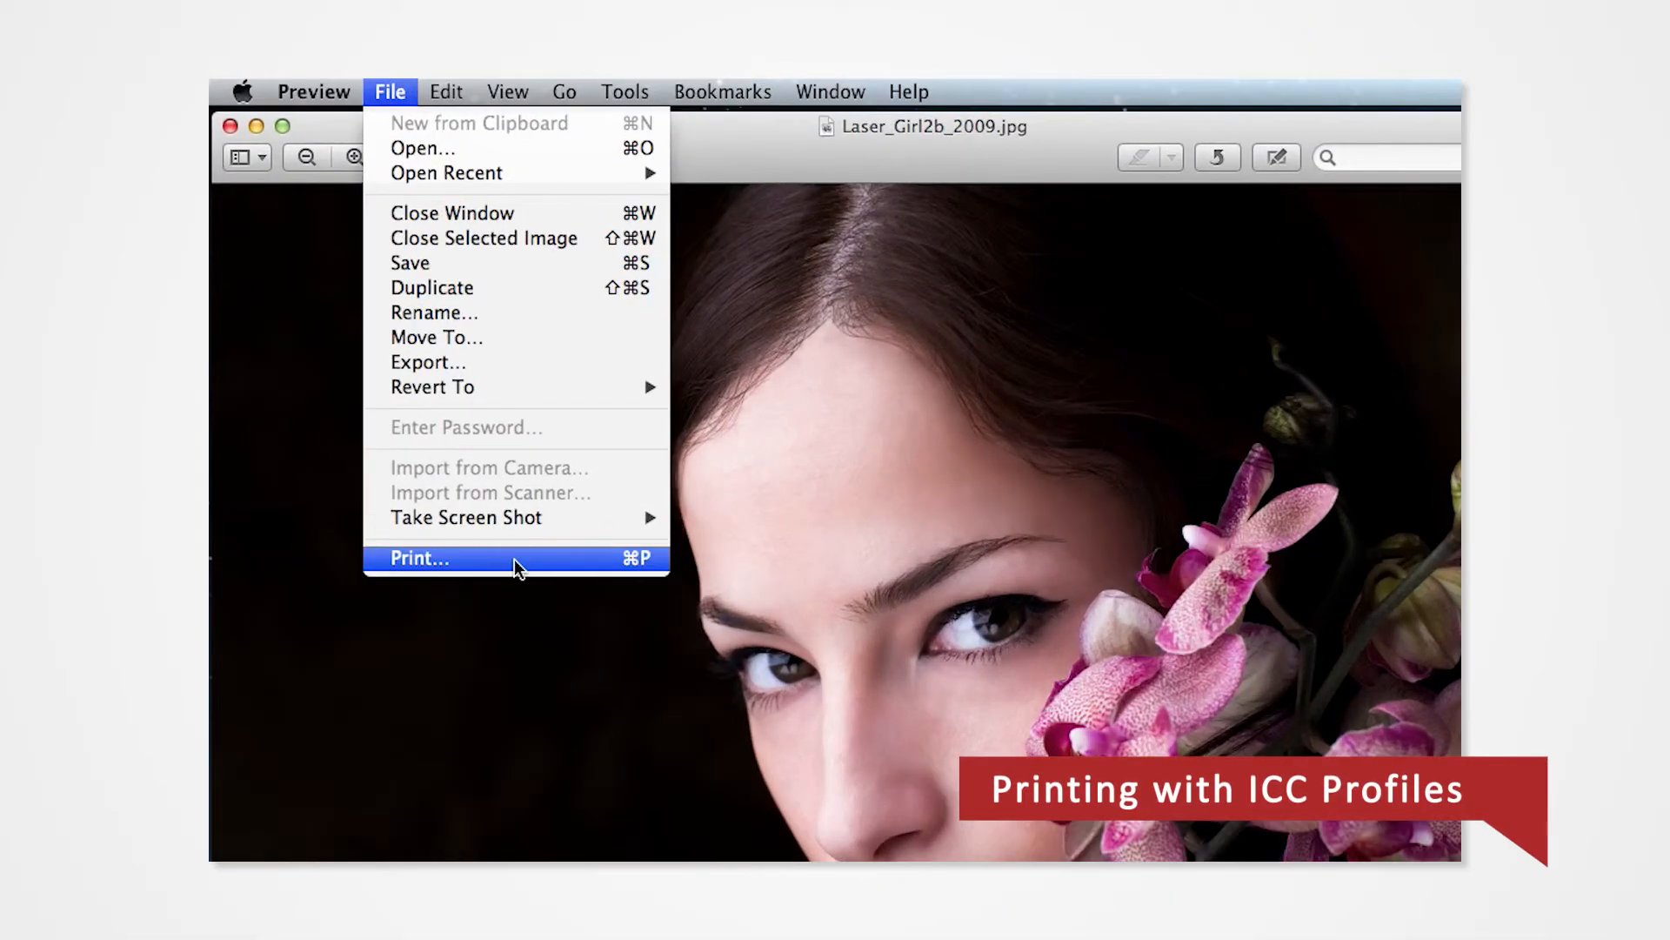
In the print dialog's Printer Features, set PrintSpeed UltraFine and Color conversion none.
{"action": "left_click", "coordinate": [419, 557]}
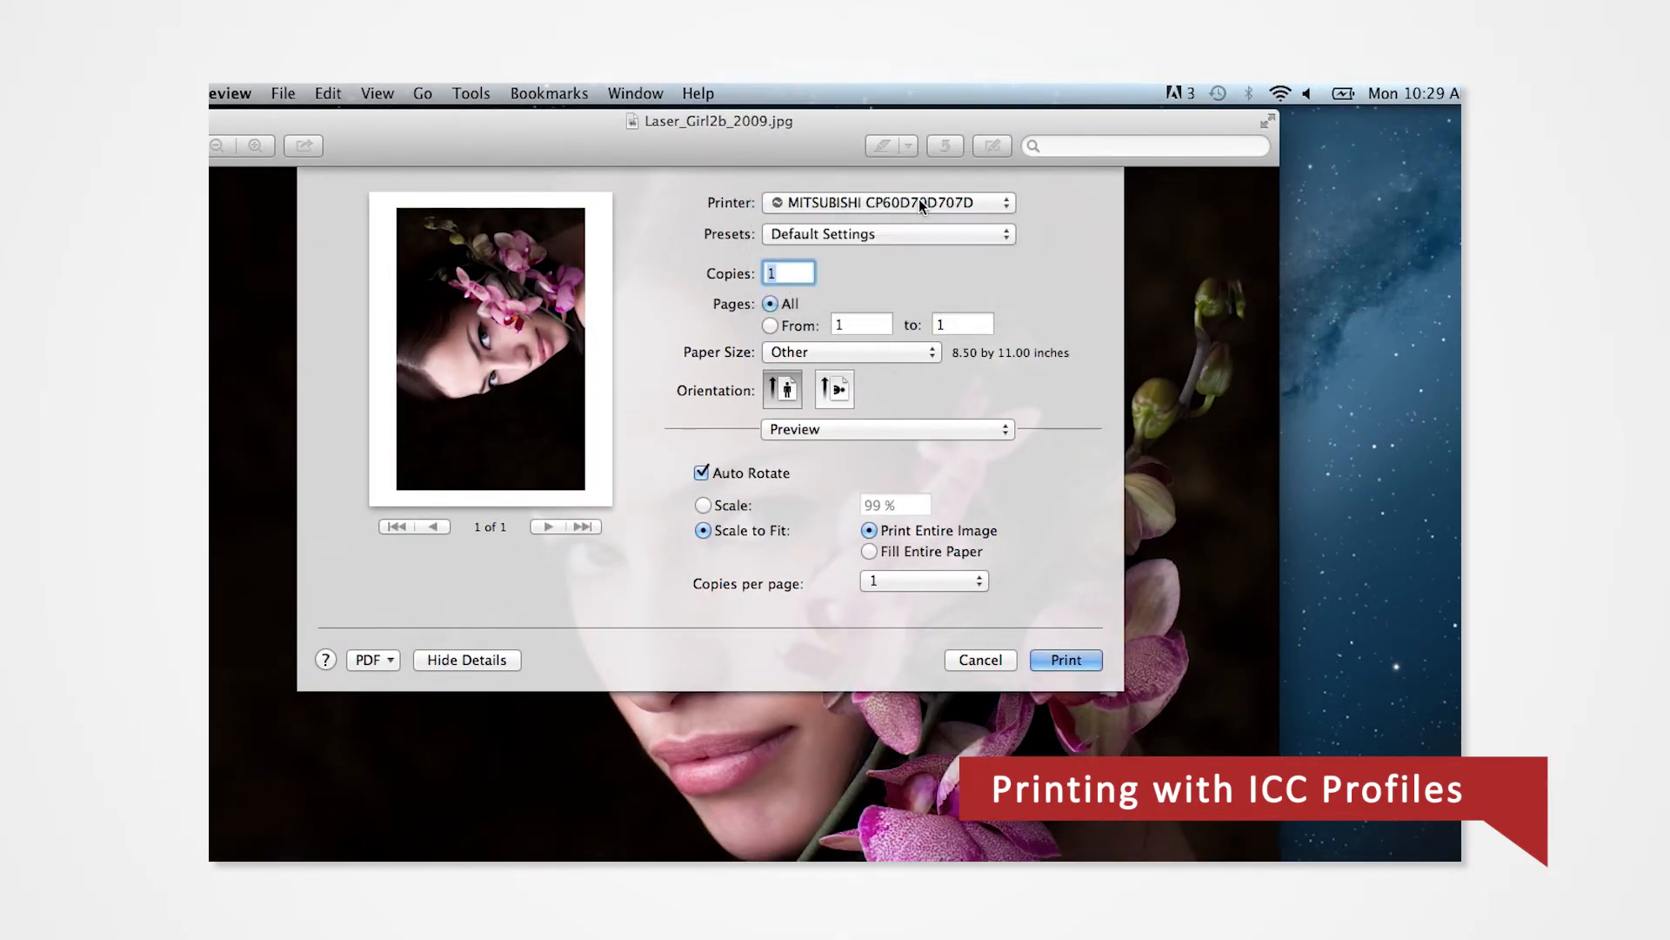
{"action": "left_click", "coordinate": [886, 428]}
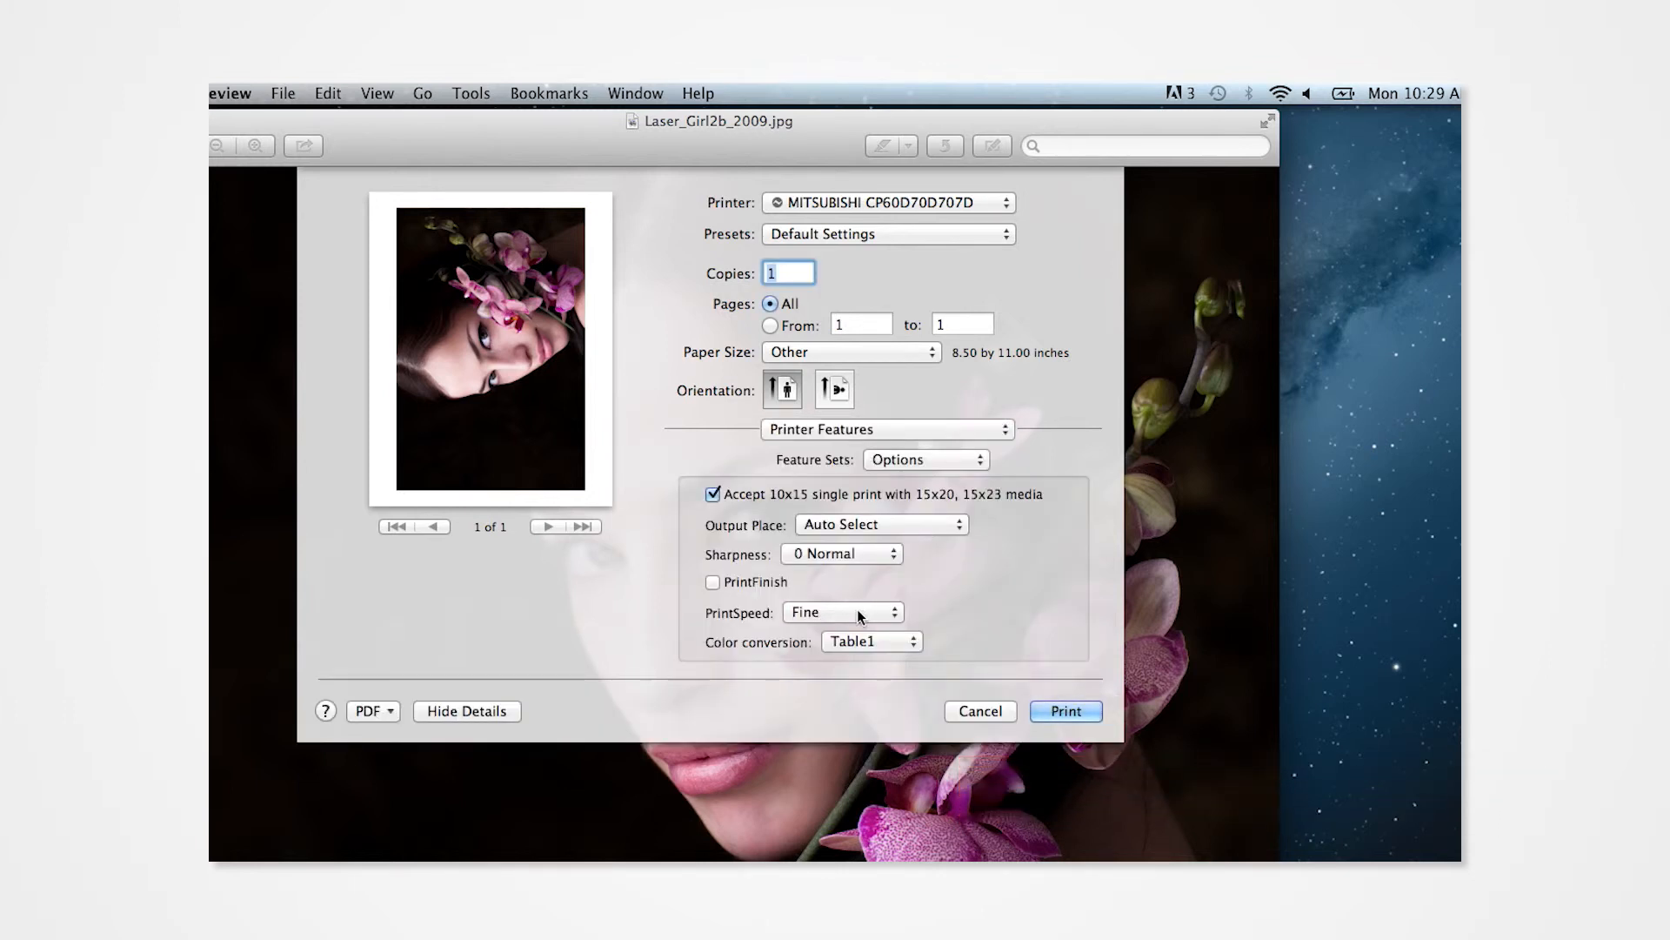
{"action": "left_click", "coordinate": [843, 611]}
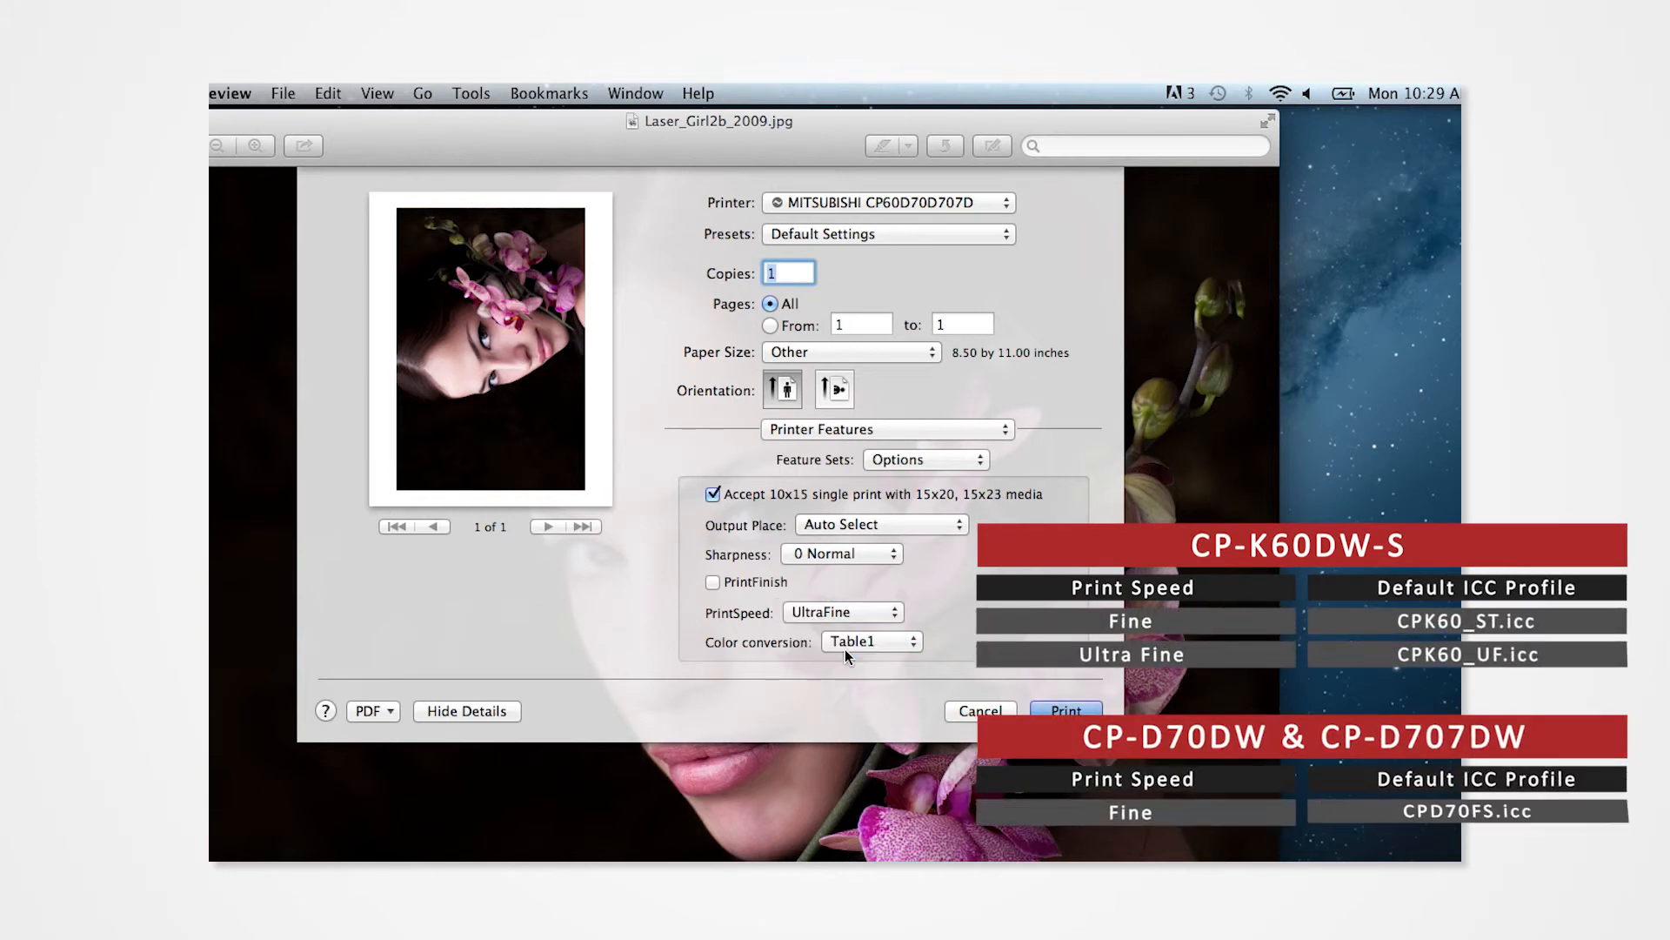
{"action": "left_click", "coordinate": [872, 641]}
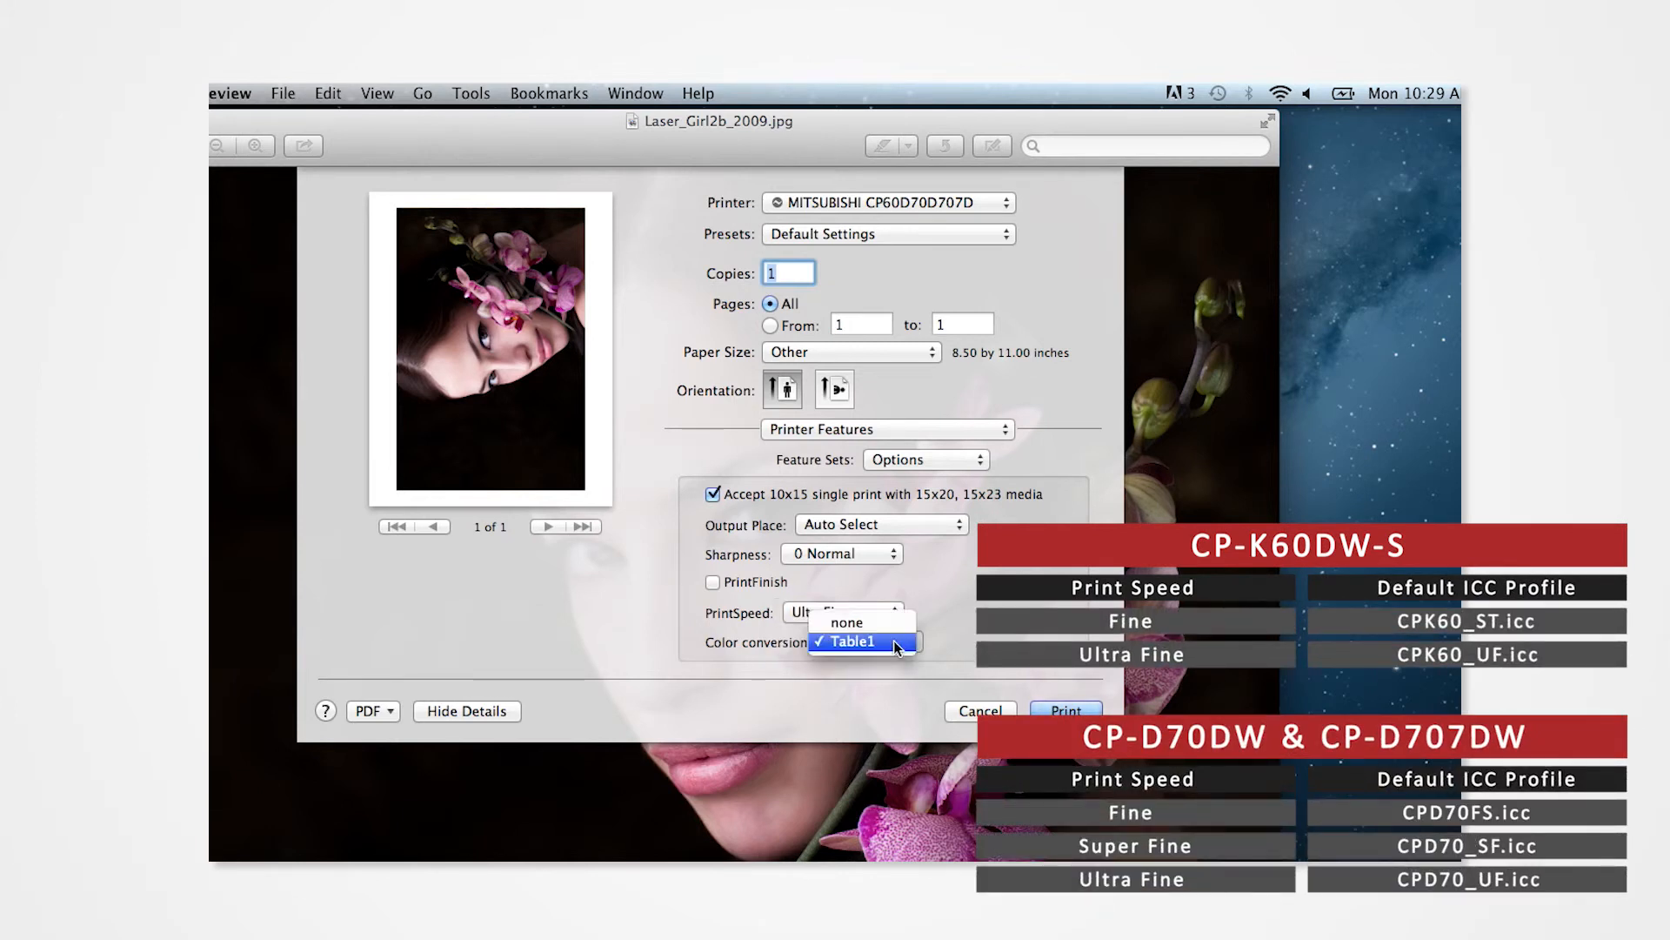
{"action": "left_click", "coordinate": [848, 623]}
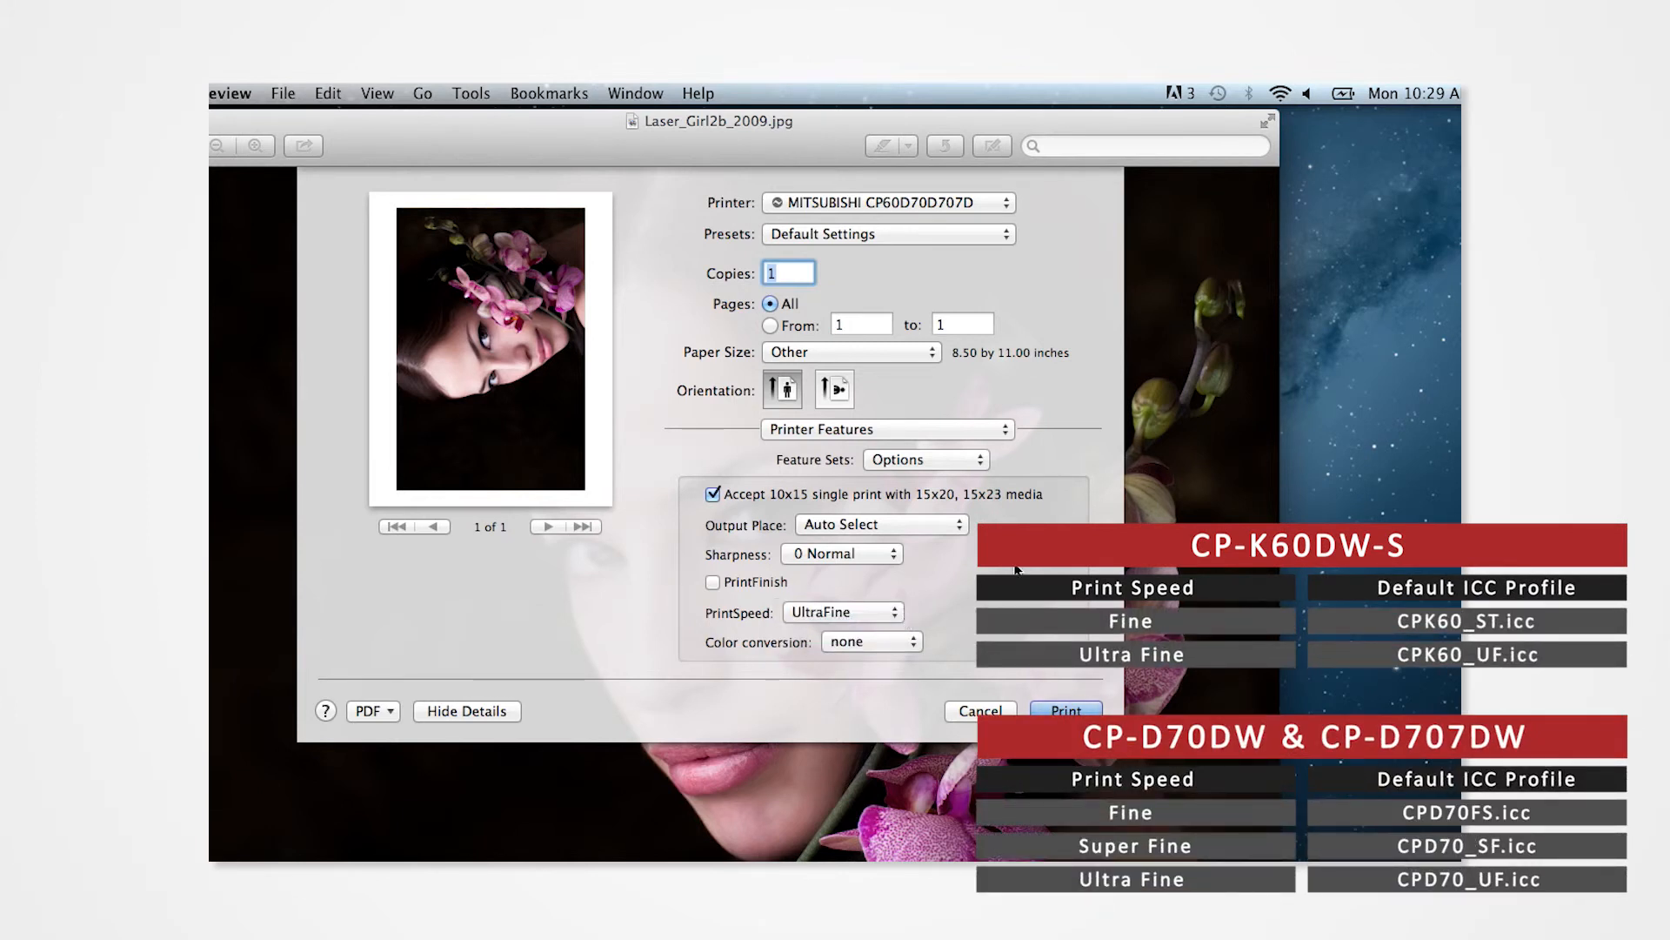